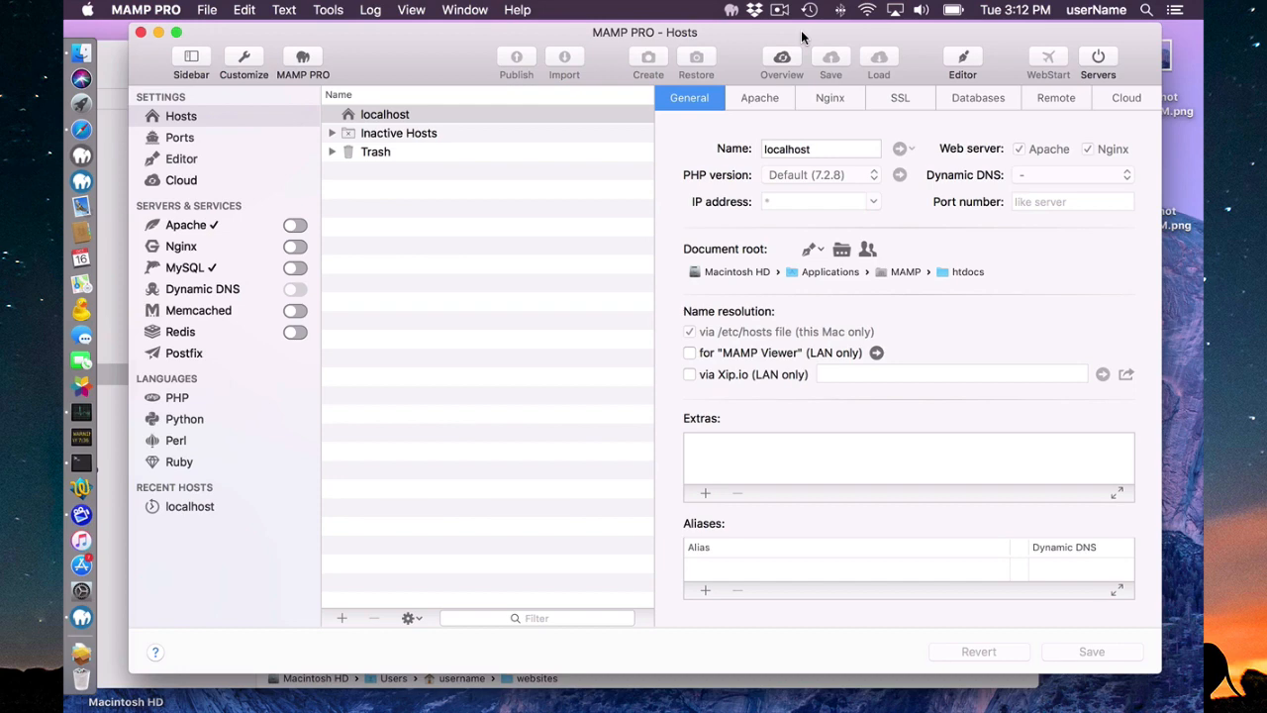
pyautogui.moveTo(405, 118)
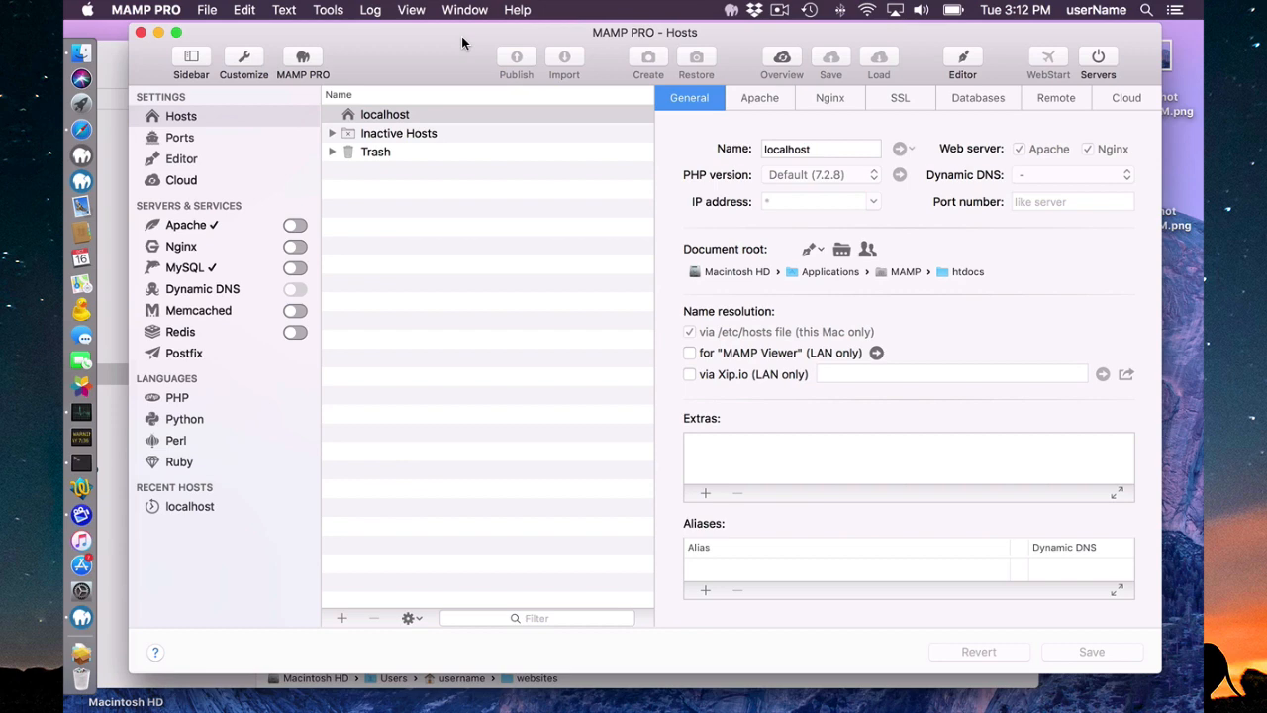
pyautogui.moveTo(1099, 67)
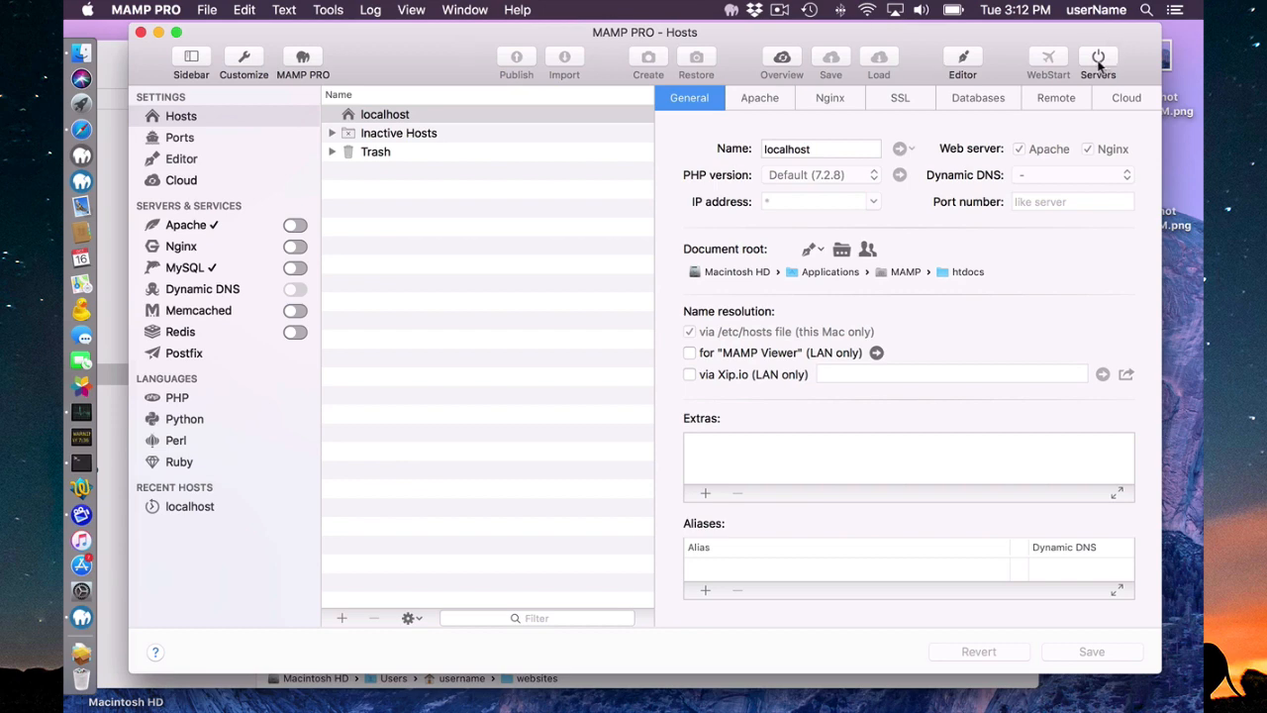
# Start the Apache and MySQL servers from the toolbar power button.
pyautogui.click(1098, 56)
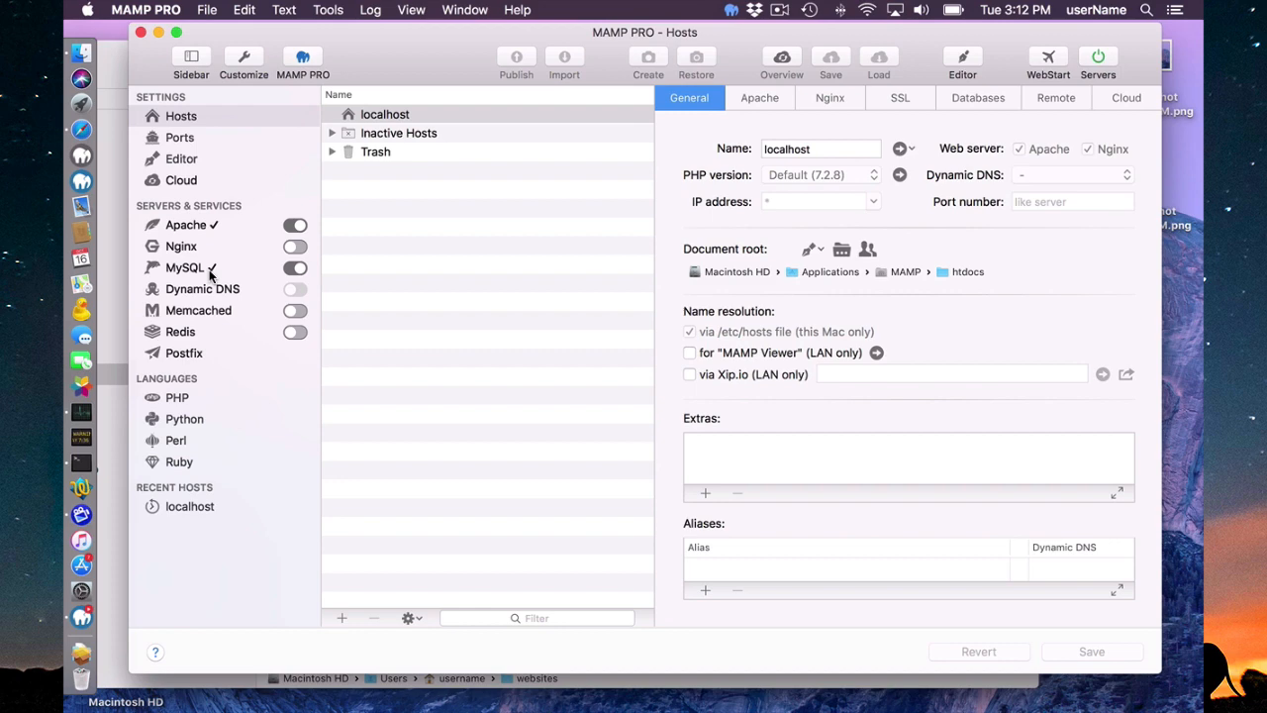
pyautogui.moveTo(1047, 90)
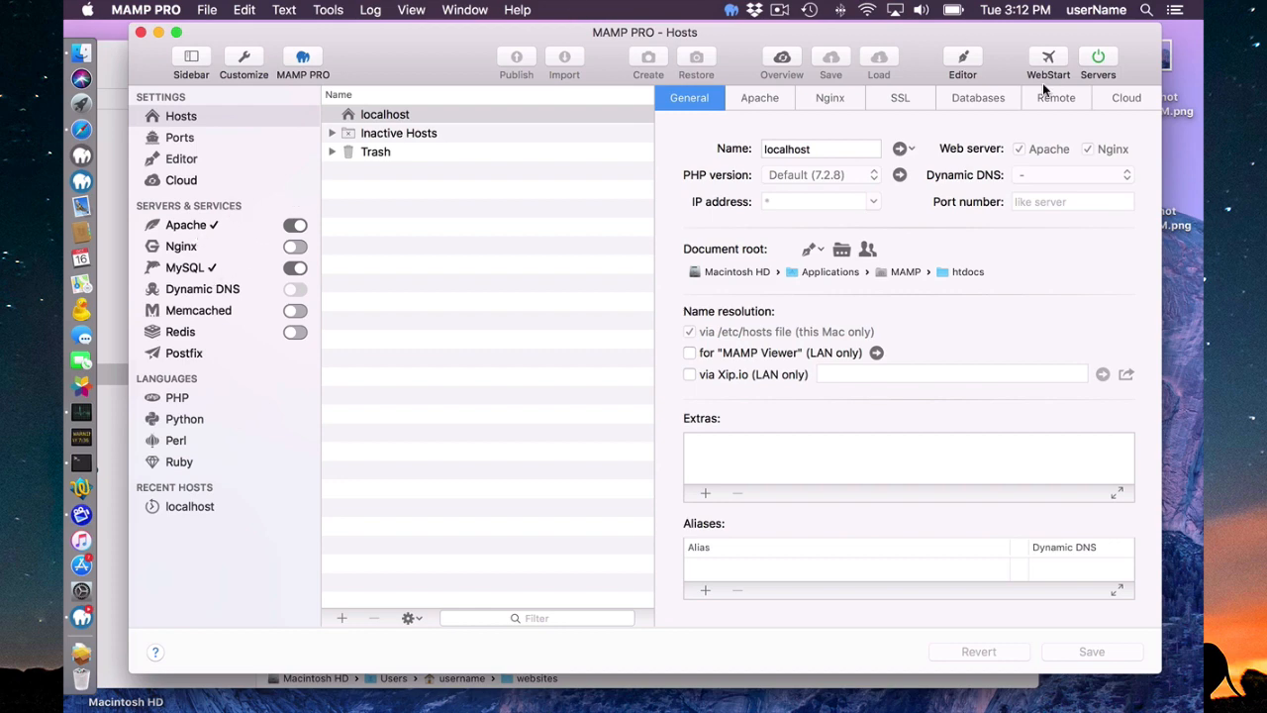
pyautogui.moveTo(163, 230)
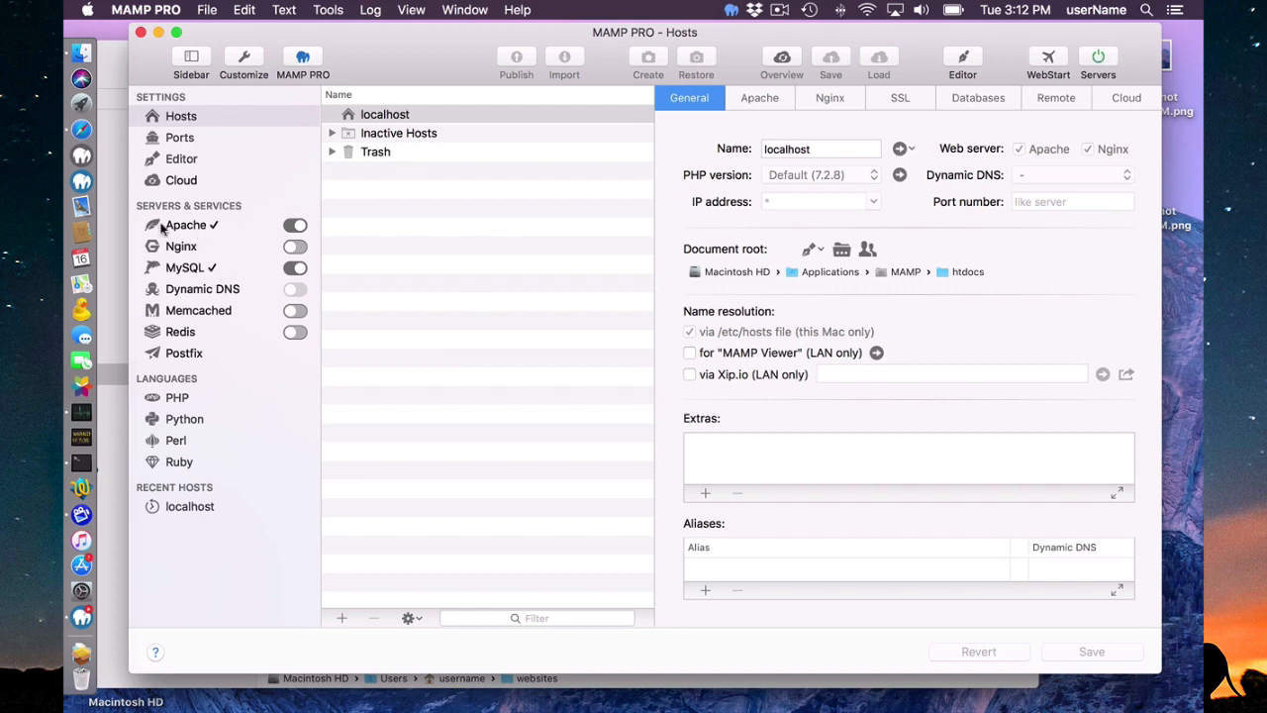
pyautogui.click(181, 245)
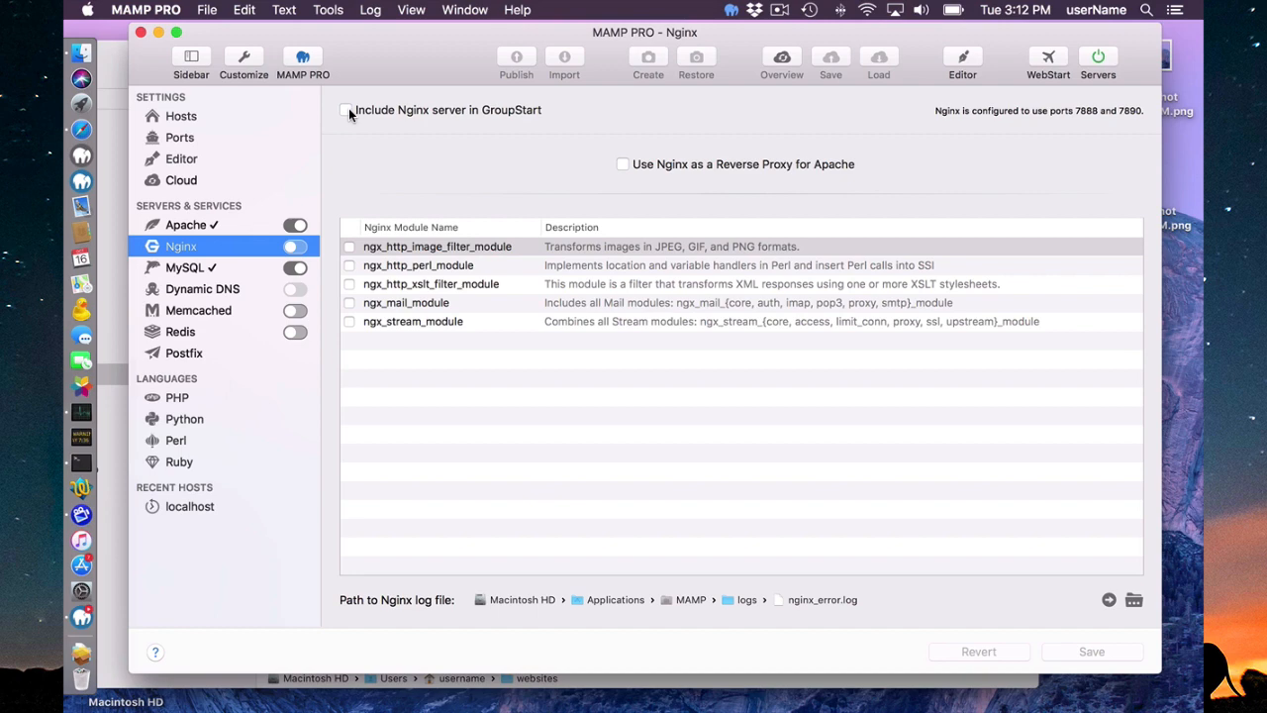
pyautogui.moveTo(914, 193)
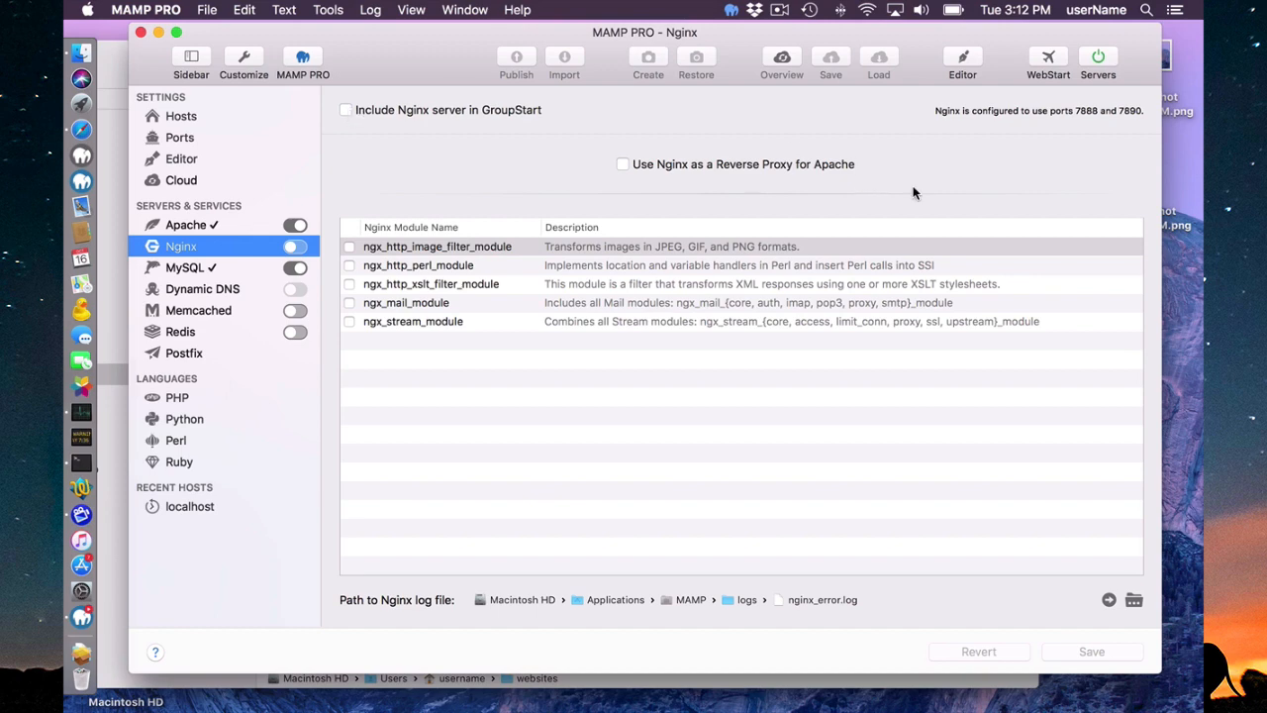
pyautogui.moveTo(482, 396)
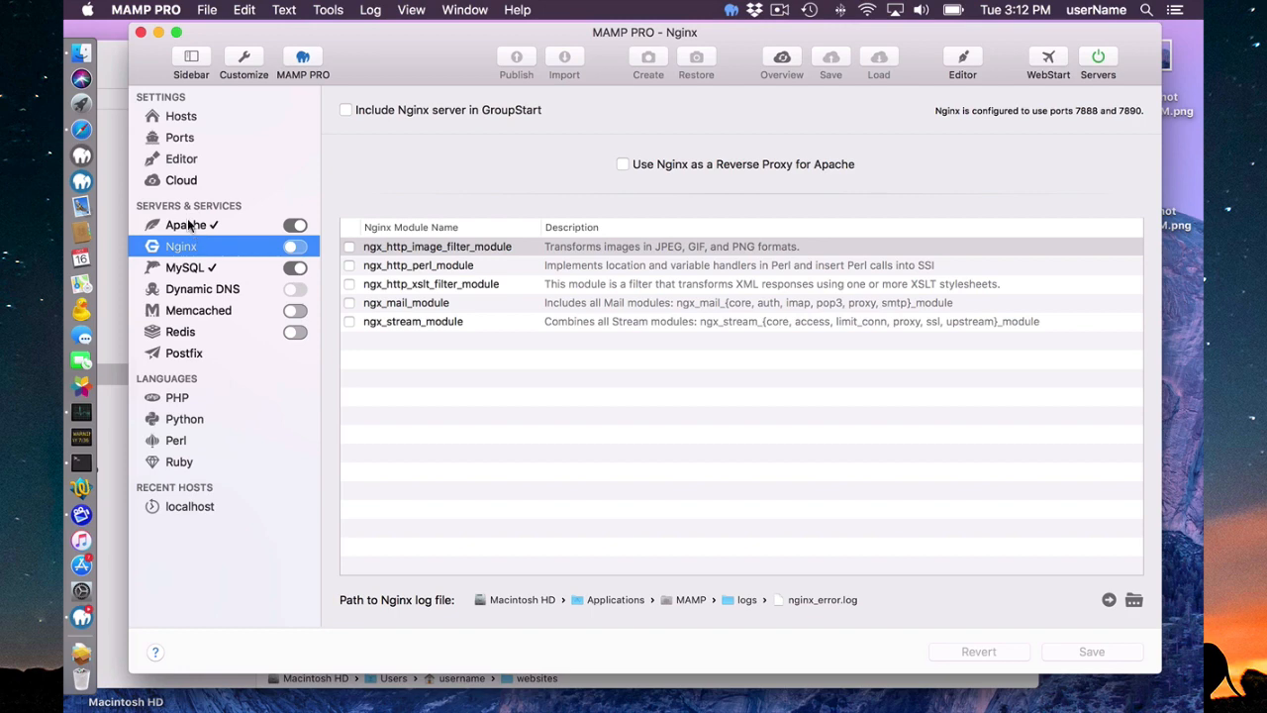
pyautogui.click(185, 225)
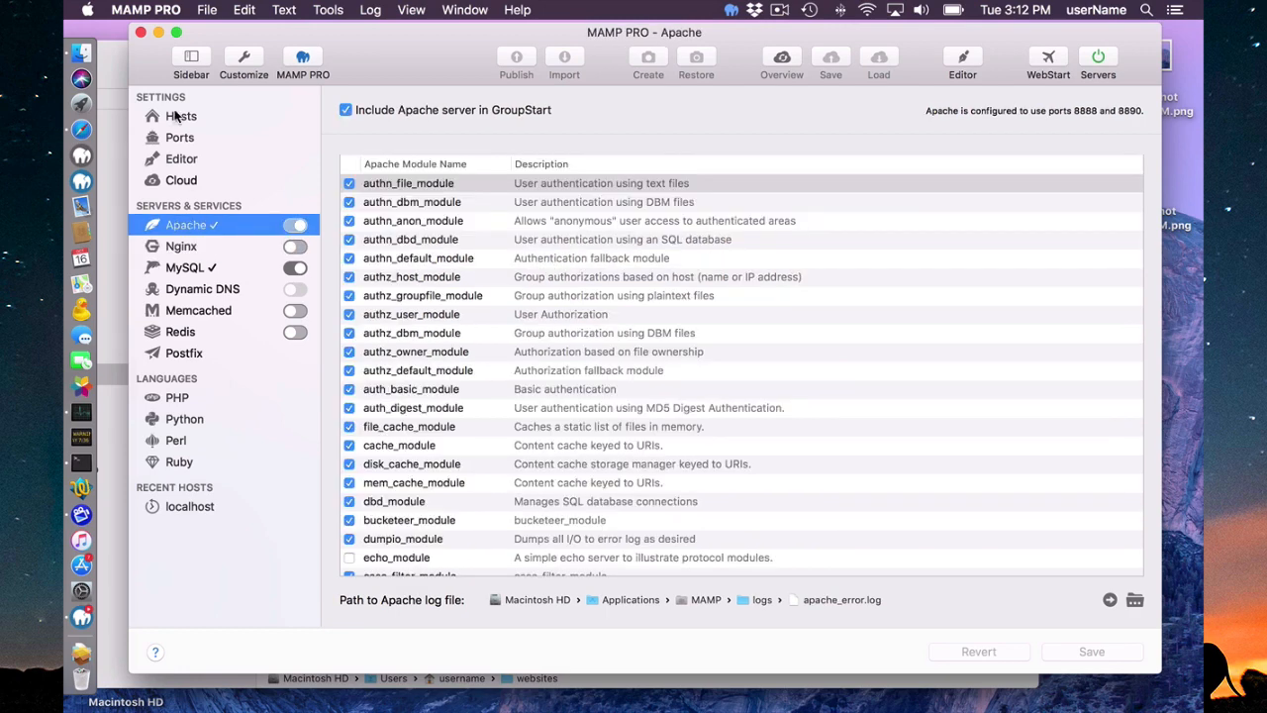
pyautogui.click(181, 116)
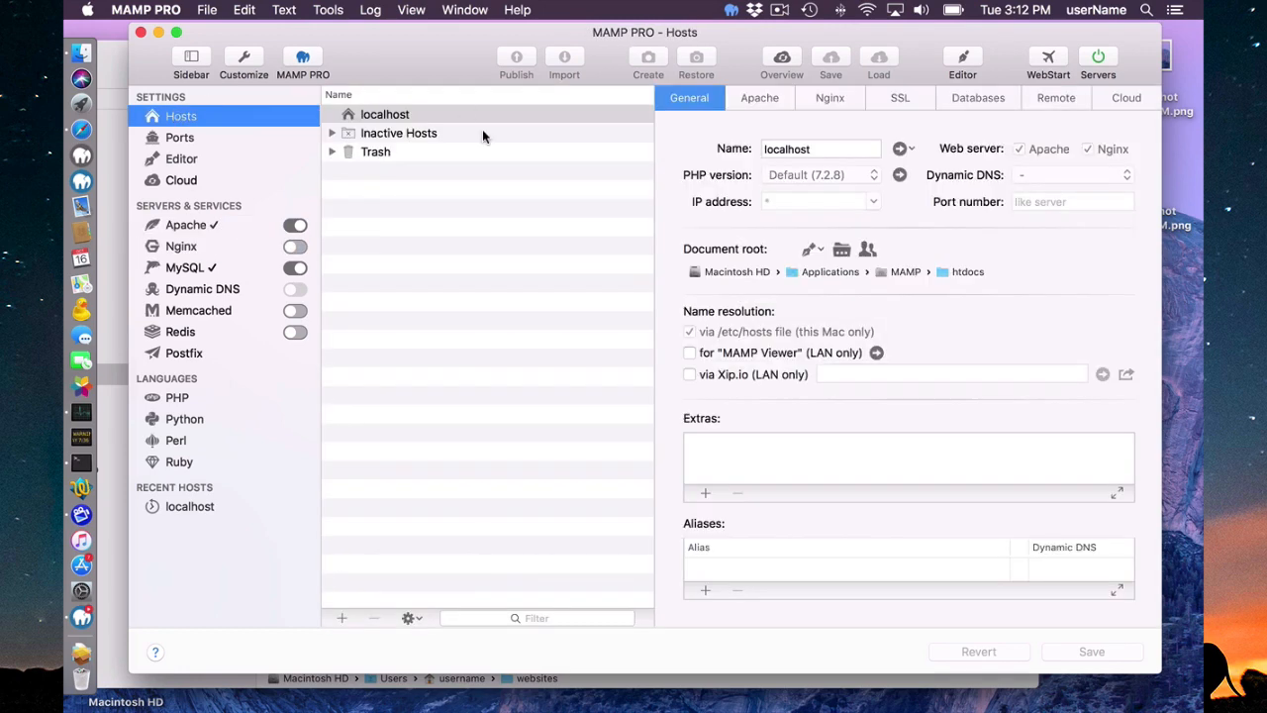
pyautogui.moveTo(410, 416)
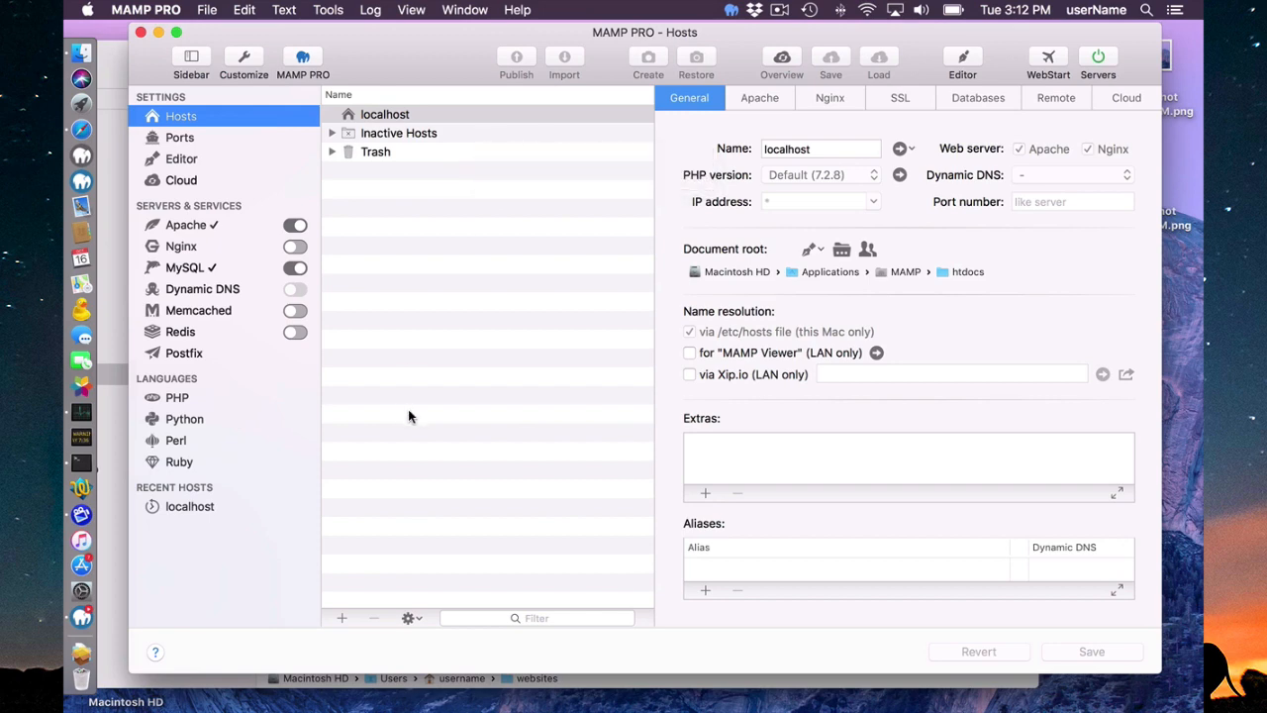
# Add host 'host-2' and set its document root to a new websites/host2 folder.
pyautogui.click(341, 617)
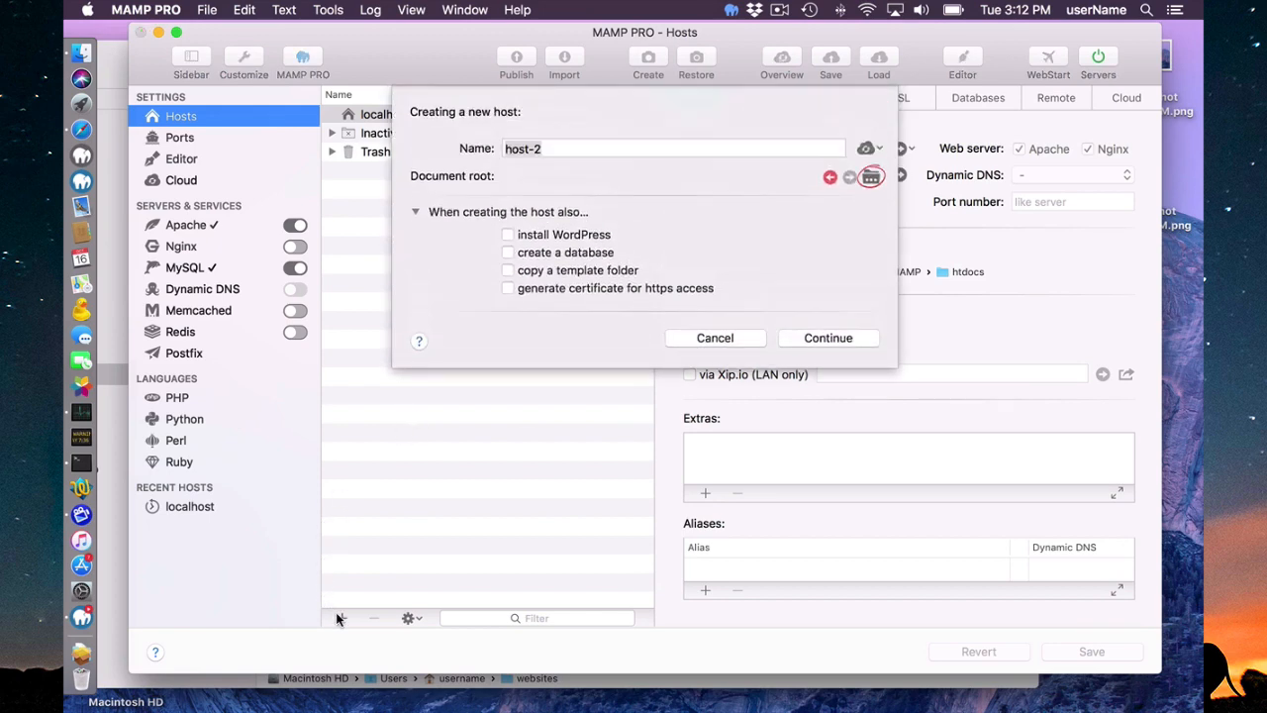
pyautogui.click(673, 147)
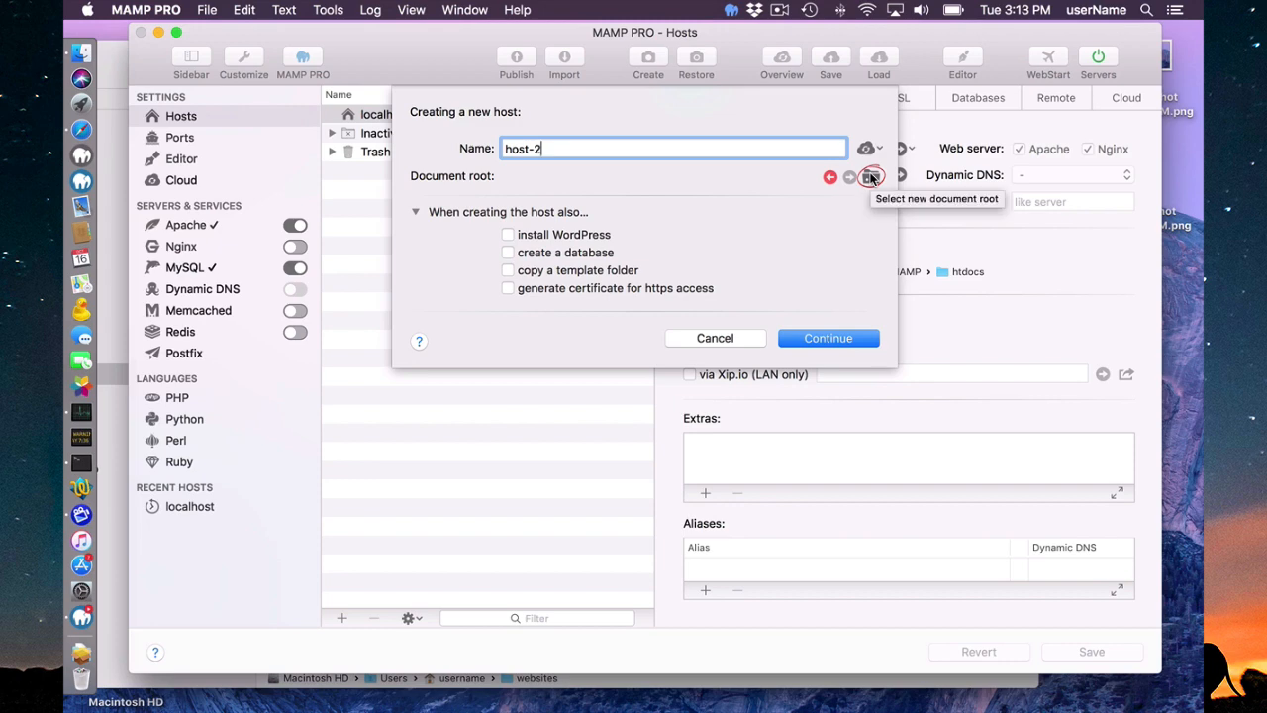
pyautogui.click(869, 176)
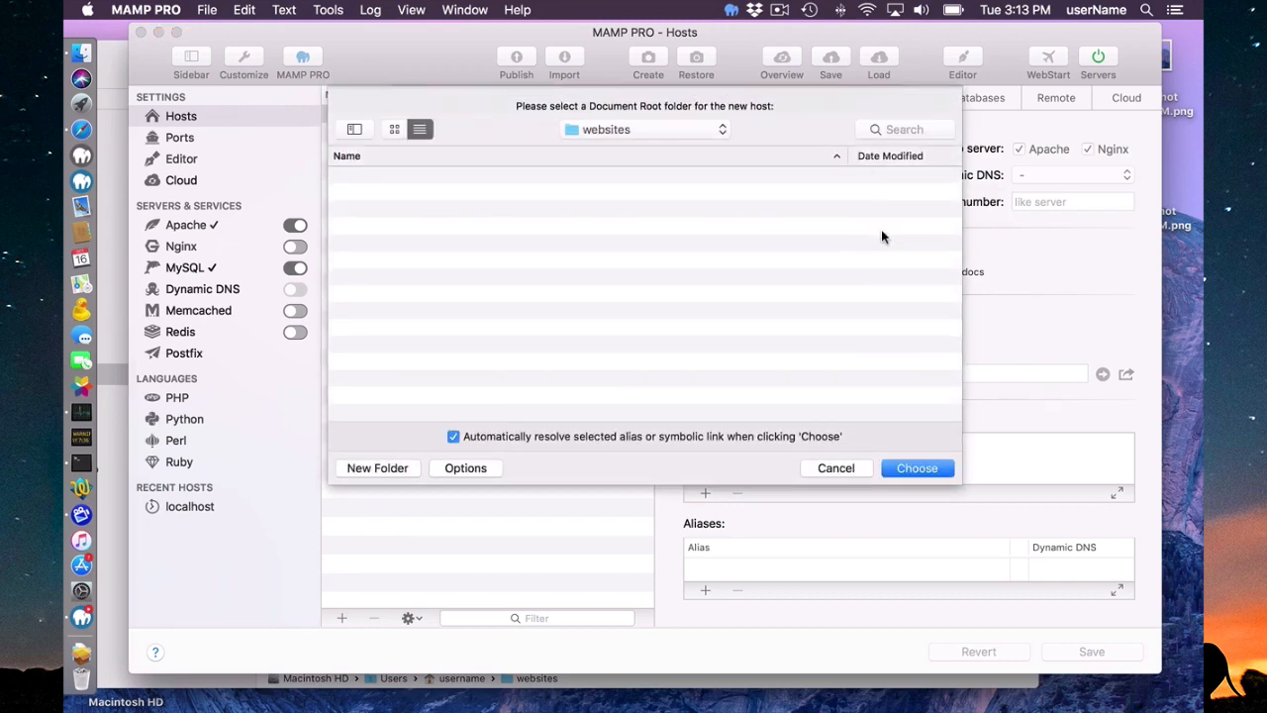
pyautogui.moveTo(375, 473)
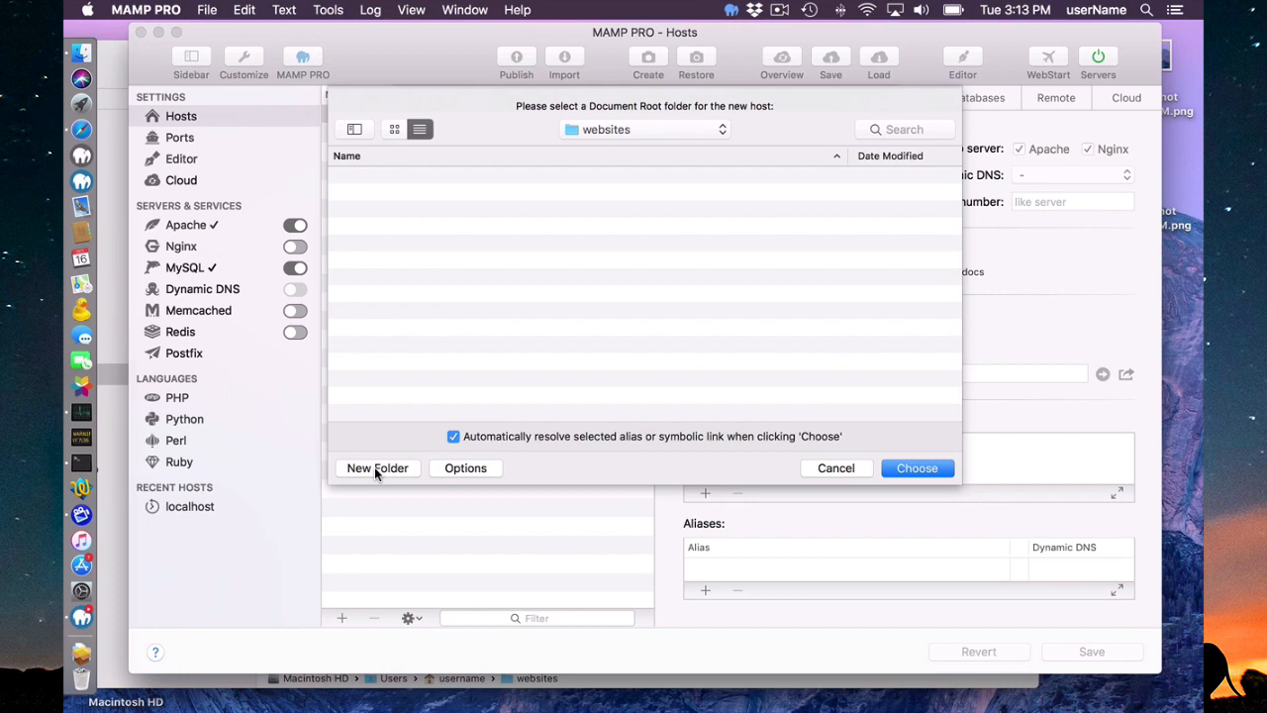
pyautogui.click(377, 467)
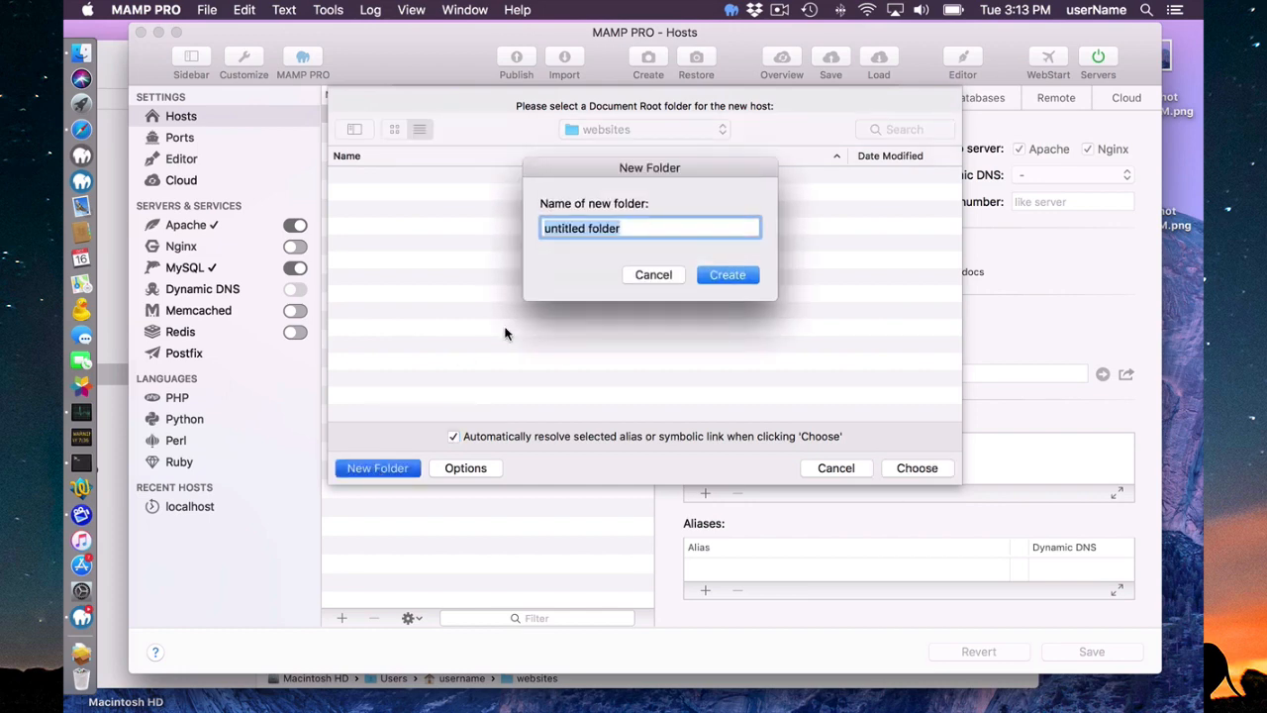
pyautogui.write('host2')
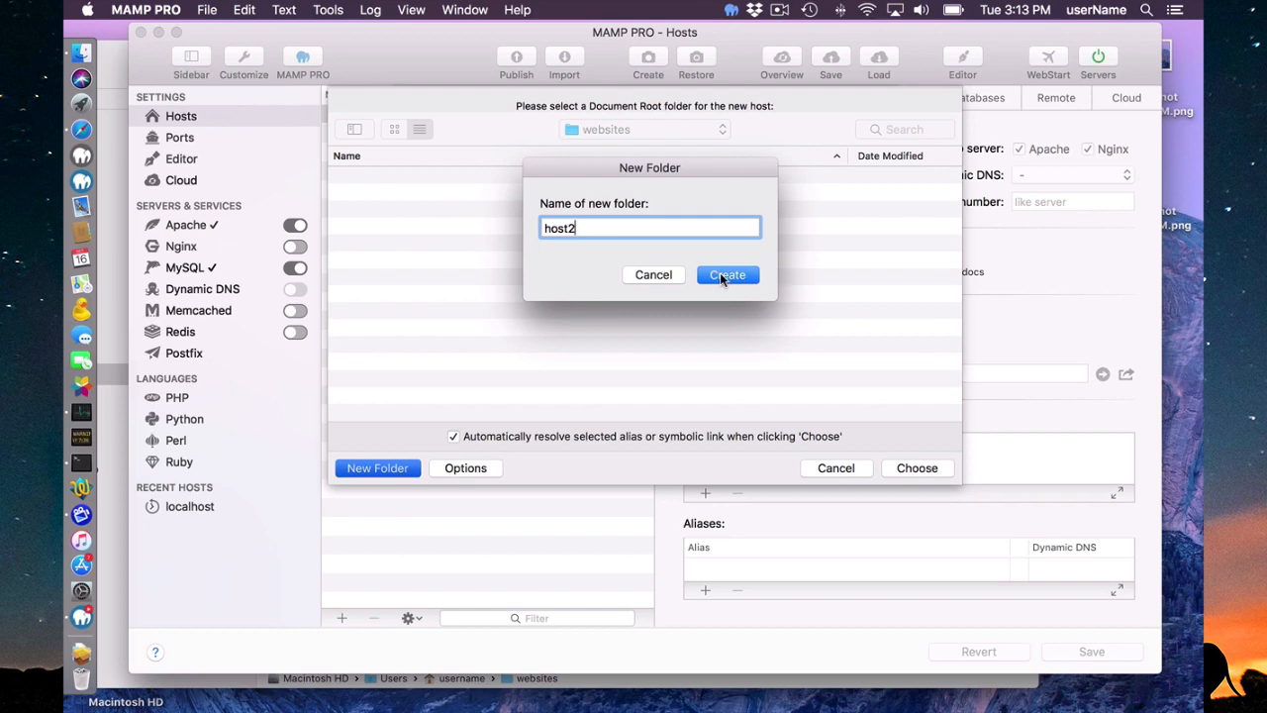
pyautogui.click(728, 274)
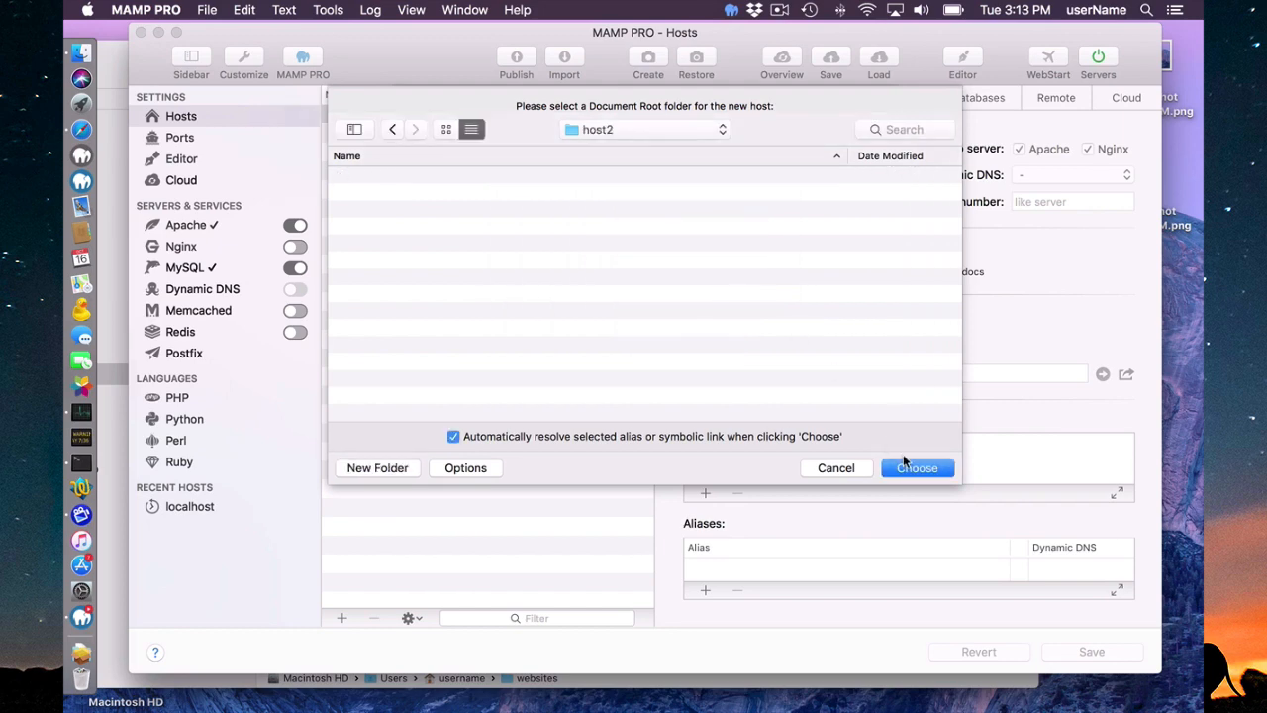
pyautogui.click(917, 467)
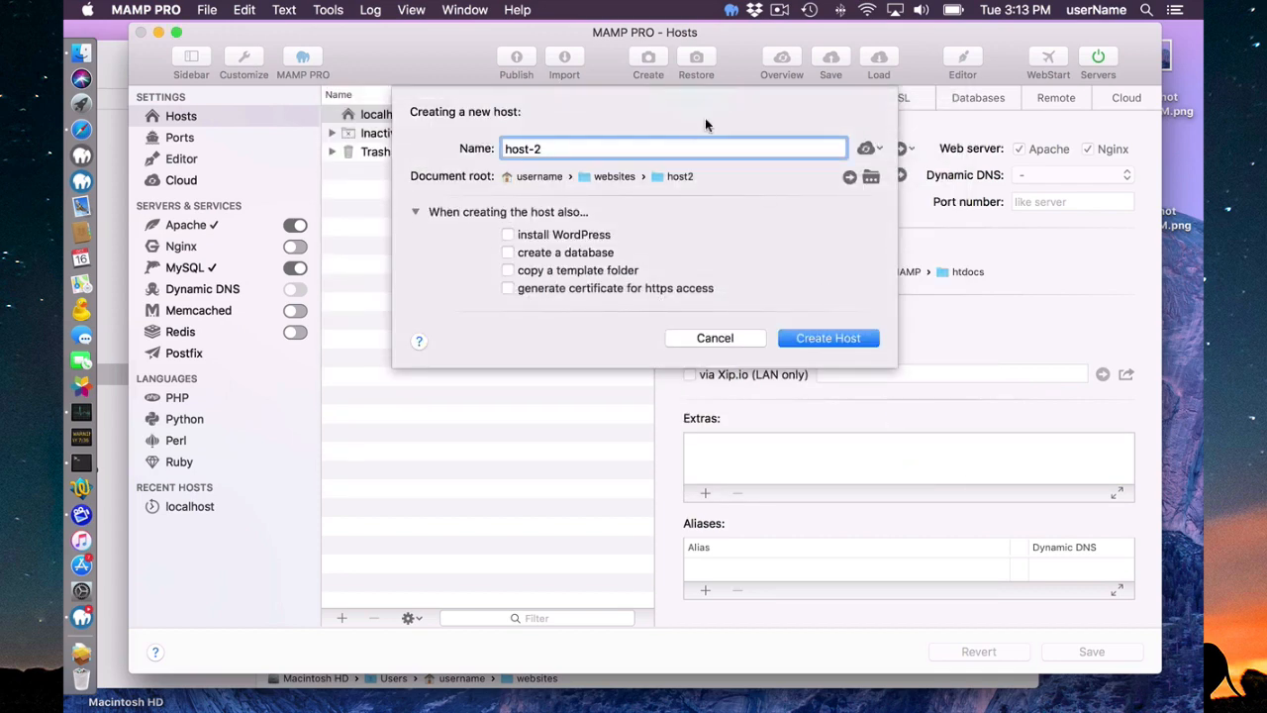
pyautogui.moveTo(507, 181)
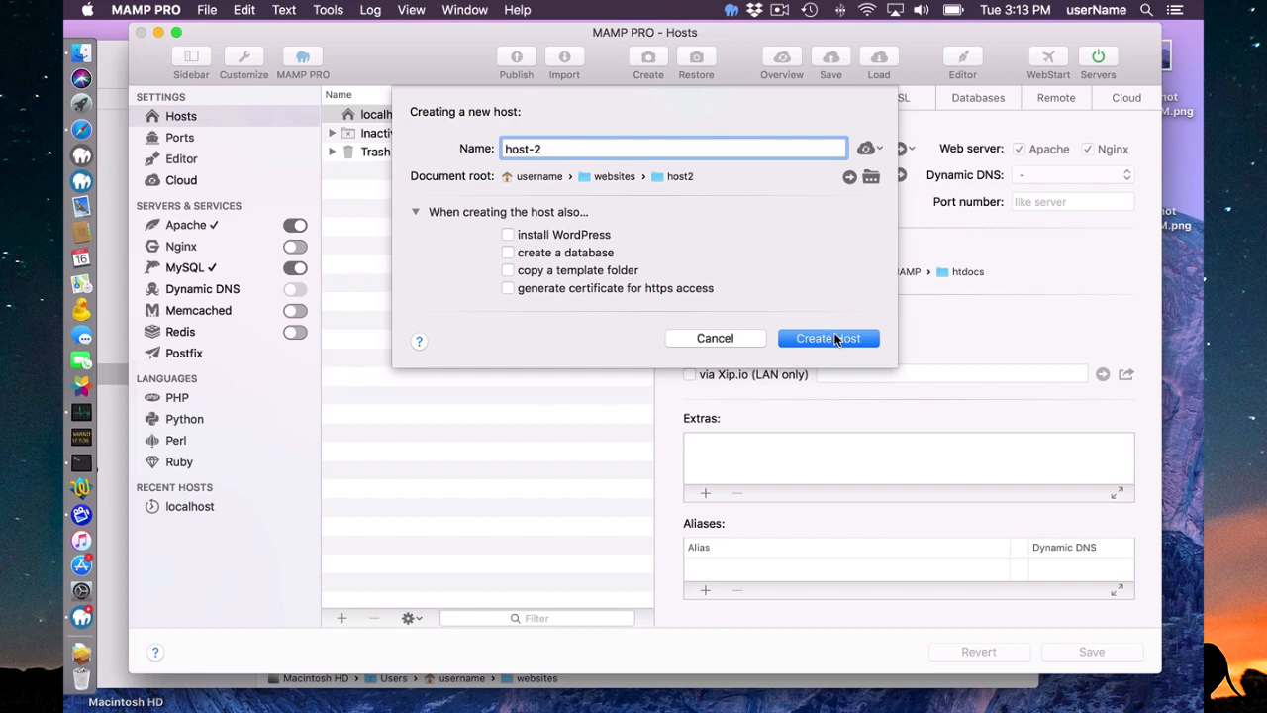
# Create and save host-2, confirming the server restart to apply it.
pyautogui.click(827, 337)
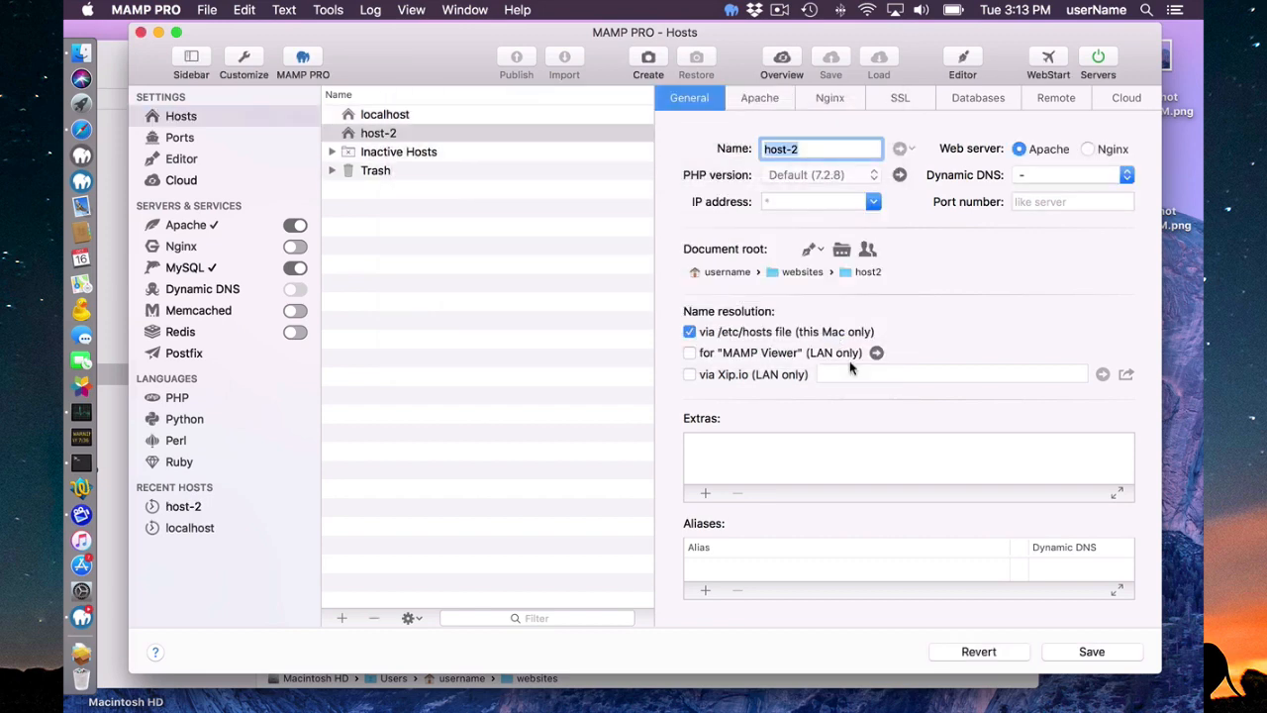
pyautogui.click(1091, 651)
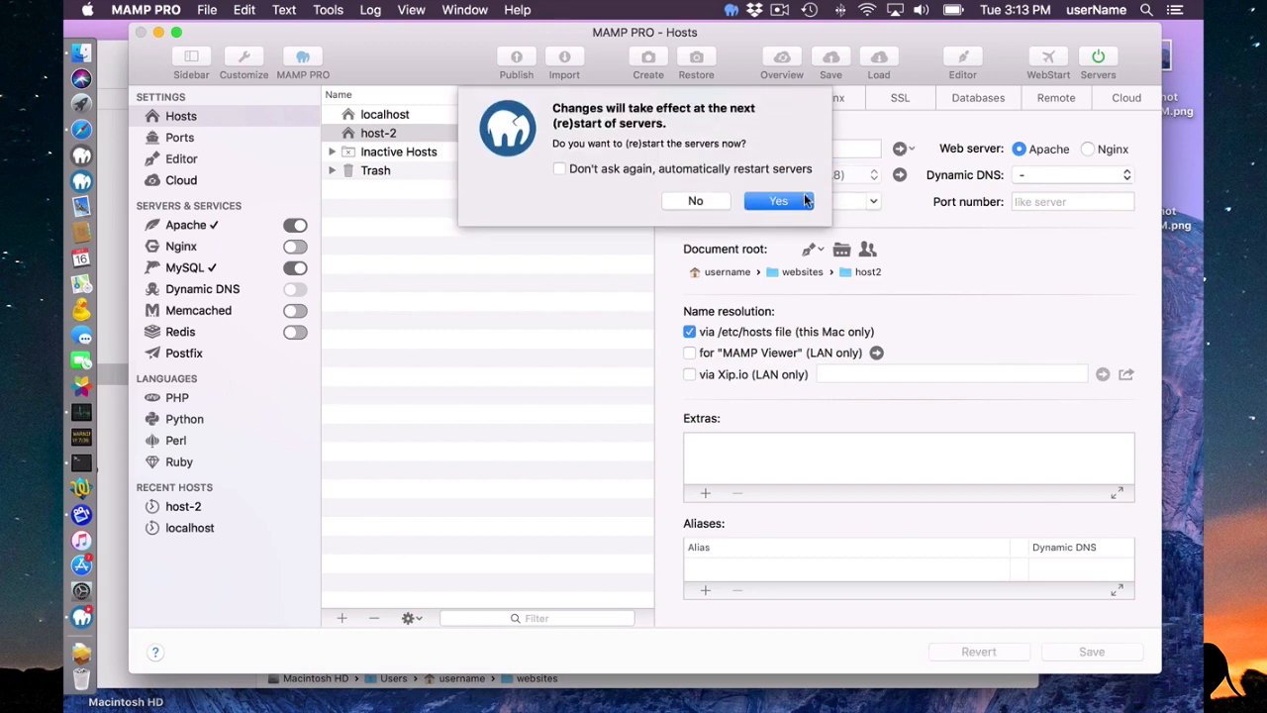
pyautogui.click(778, 201)
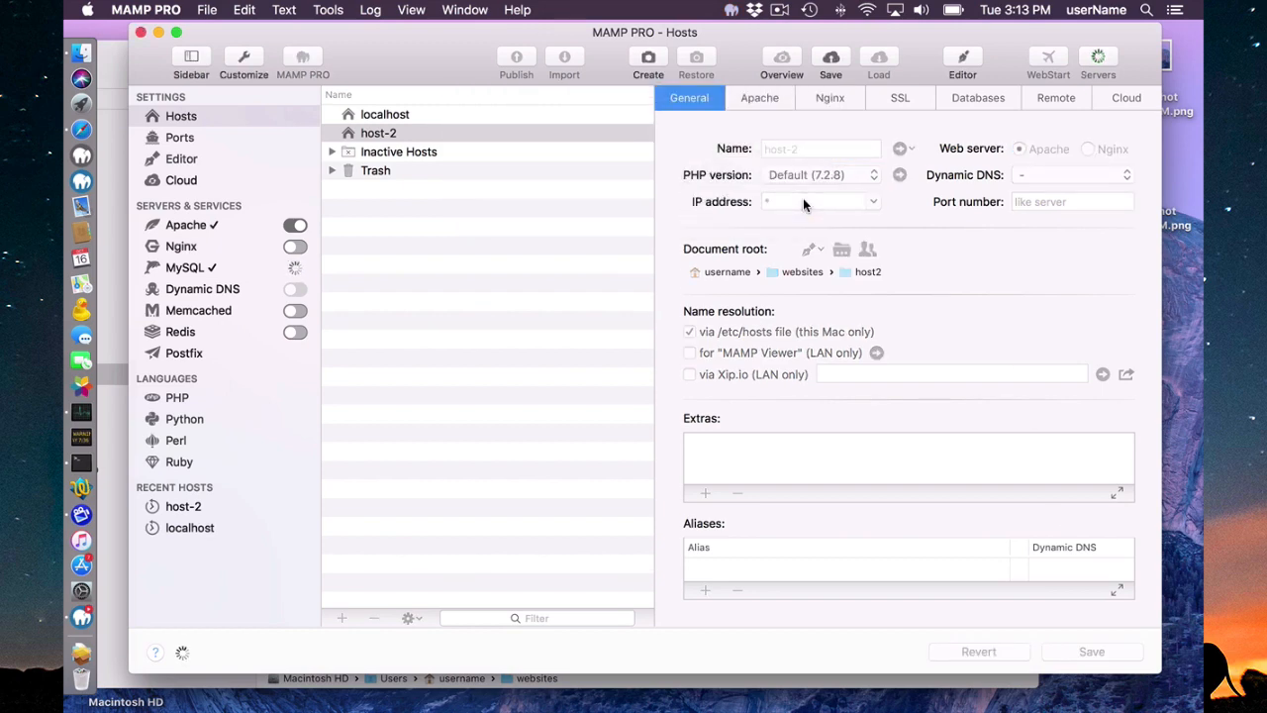
pyautogui.moveTo(567, 685)
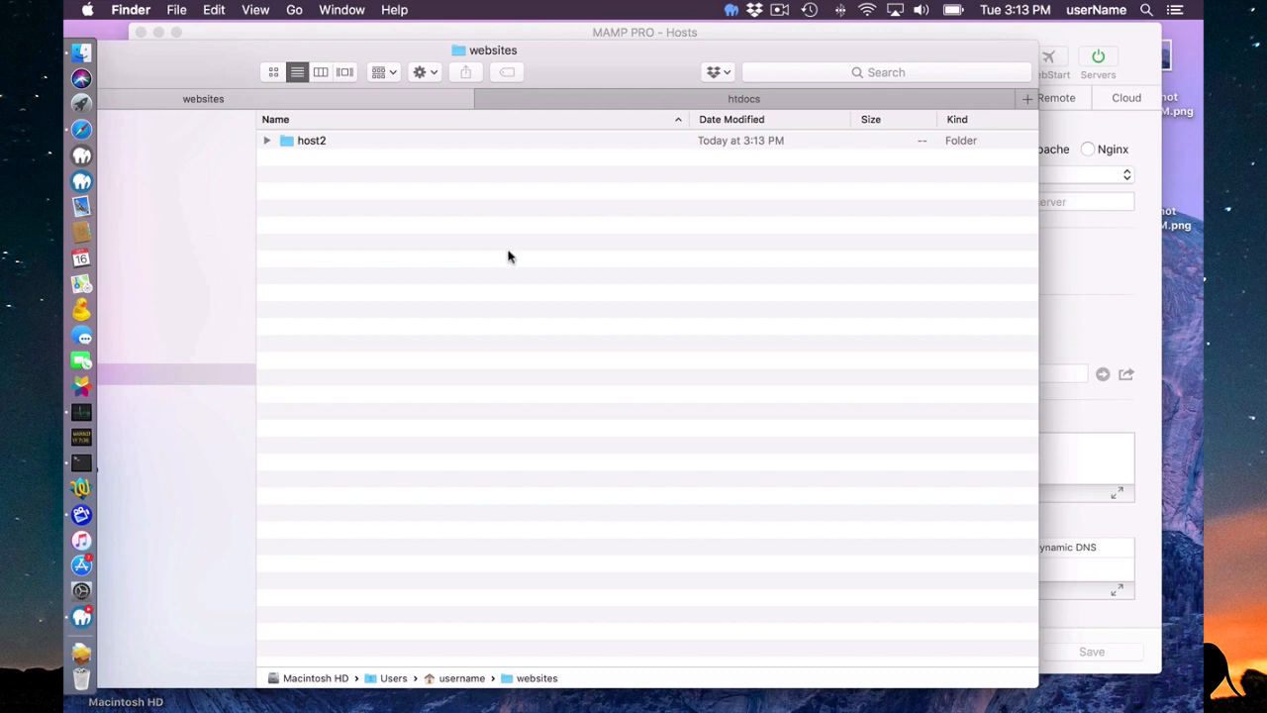
# Open the host2 folder in Finder to view index.php and MAMP-PRO-Logo.png.
pyautogui.doubleClick(312, 140)
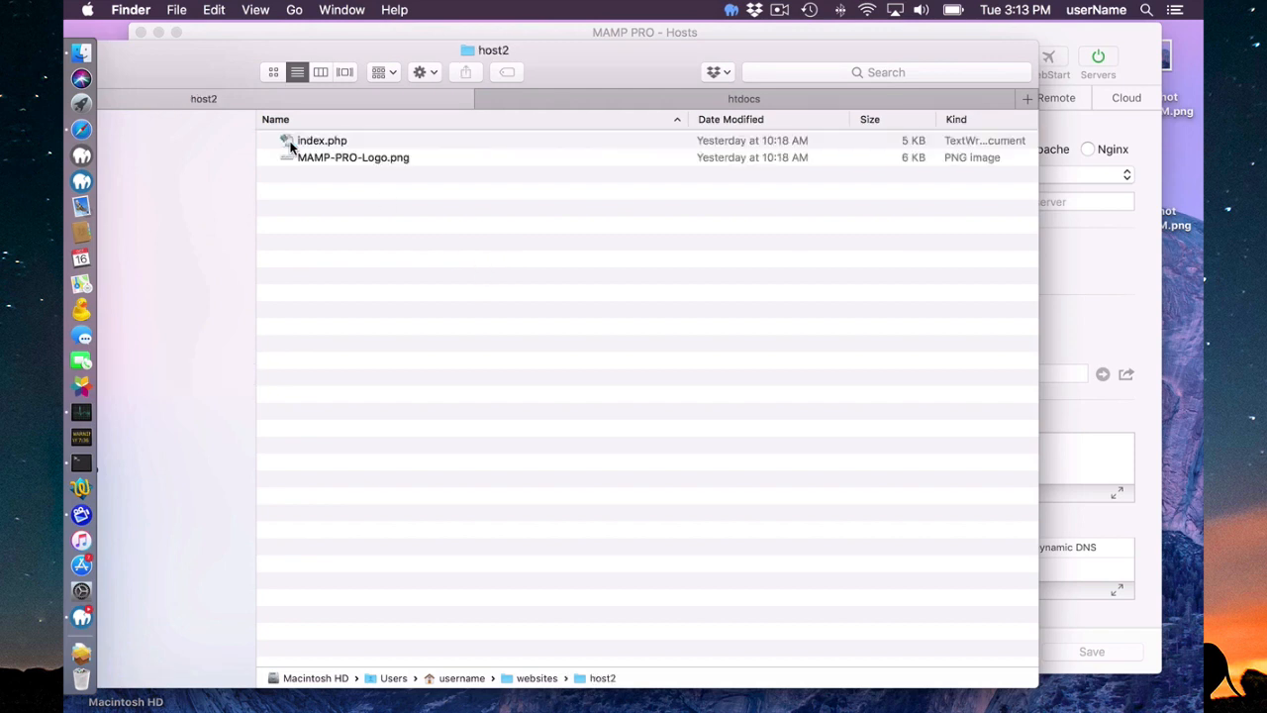
pyautogui.moveTo(399, 159)
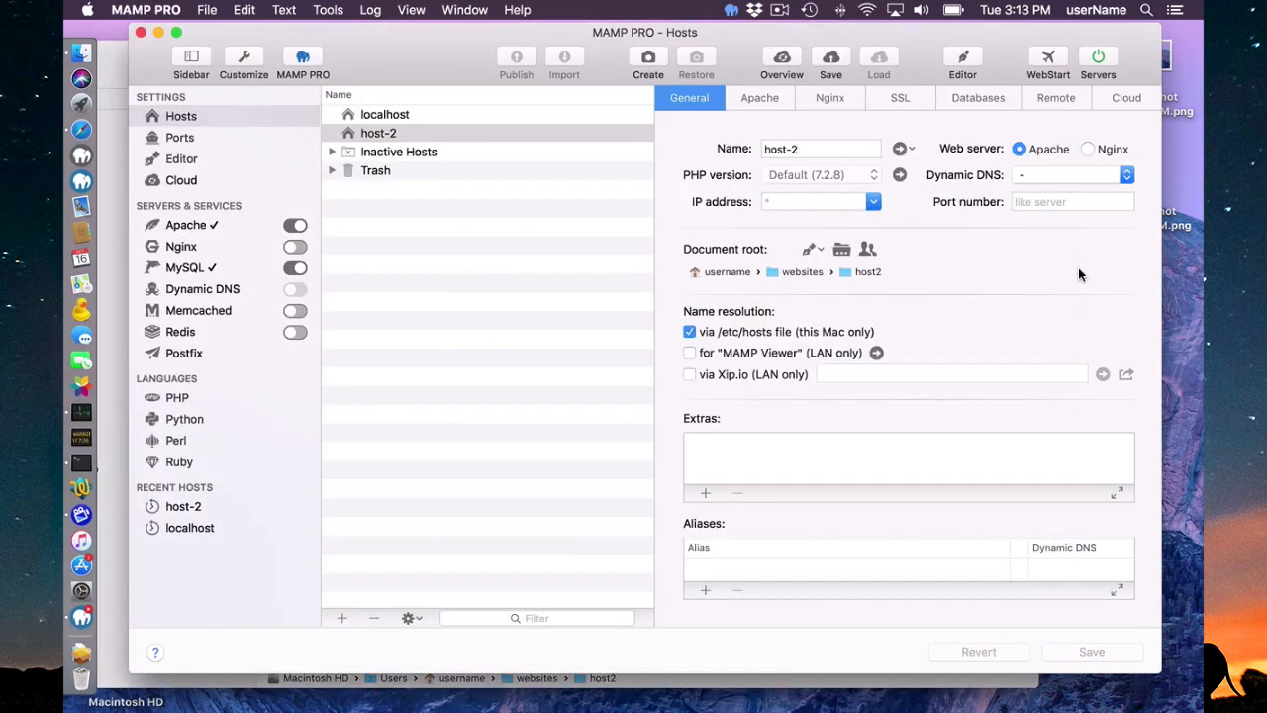
pyautogui.moveTo(901, 149)
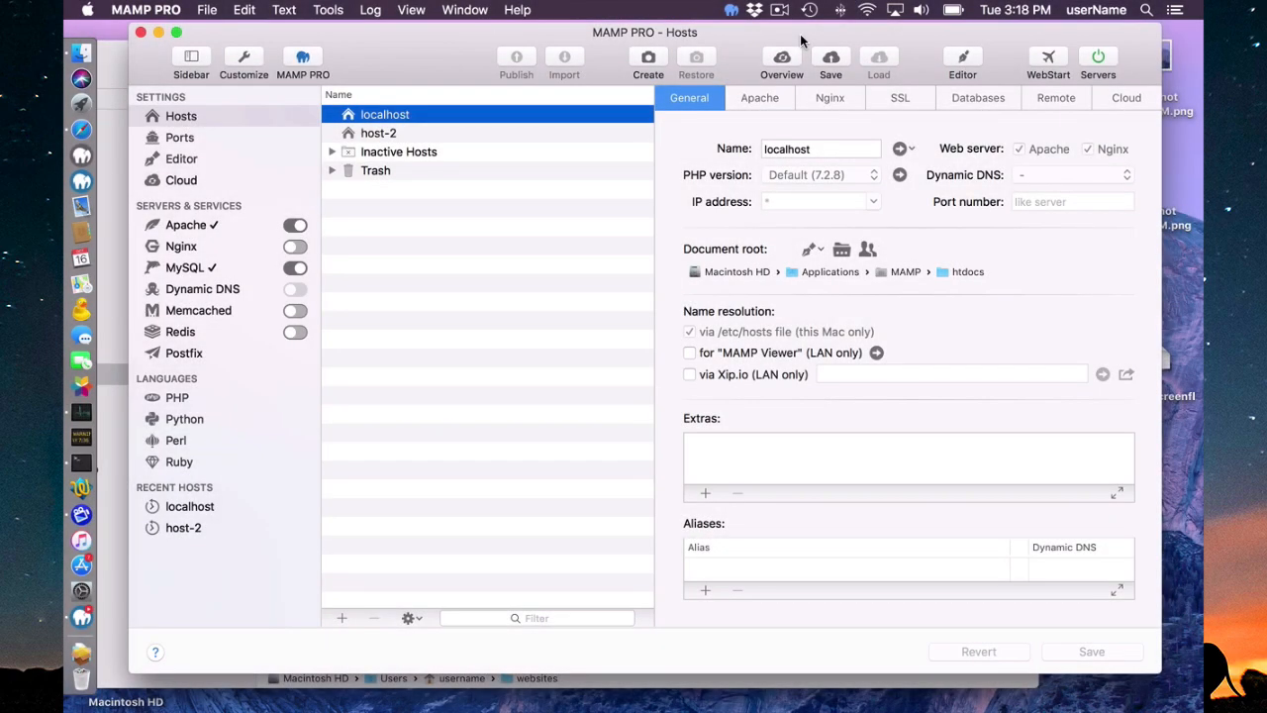
pyautogui.moveTo(414, 466)
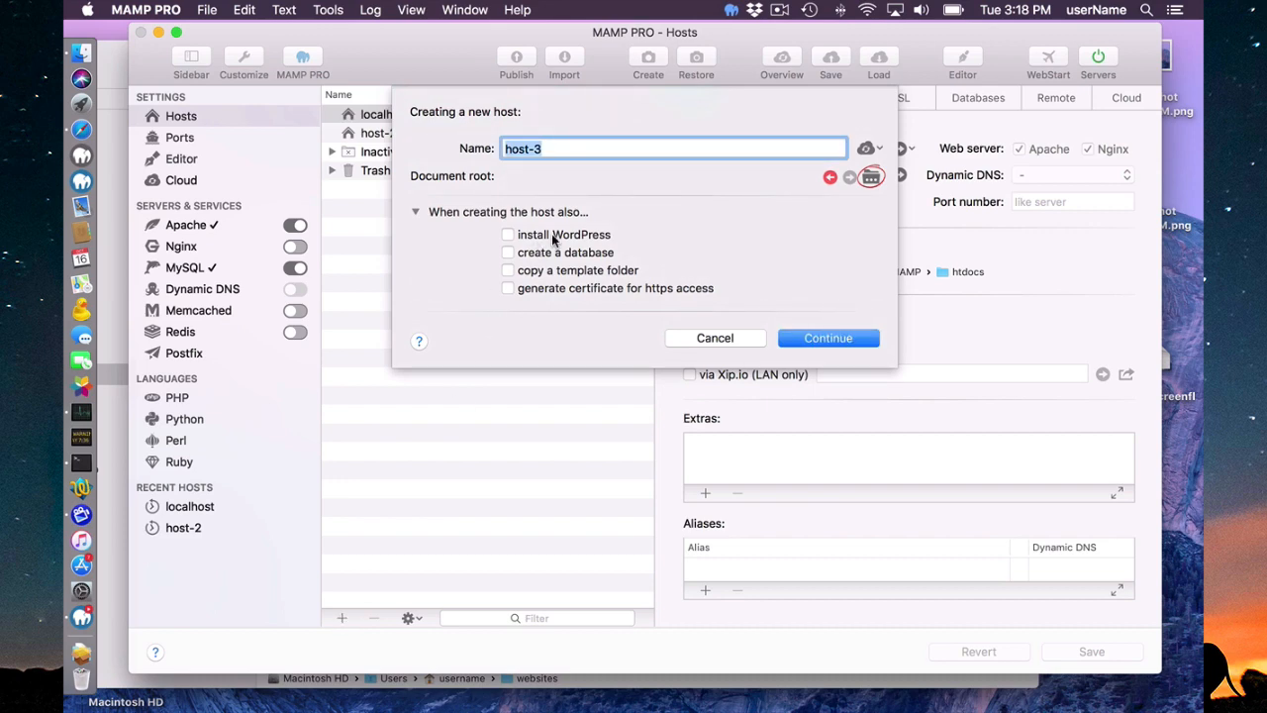
pyautogui.moveTo(656, 232)
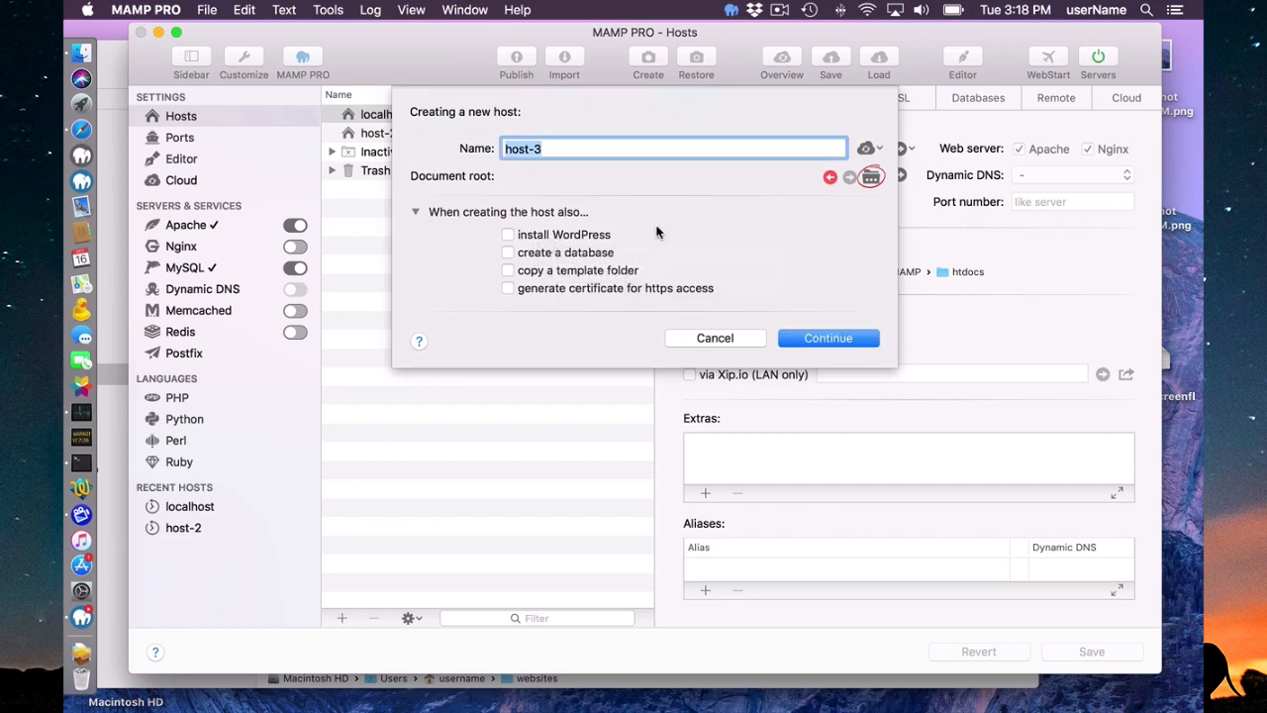
pyautogui.moveTo(643, 274)
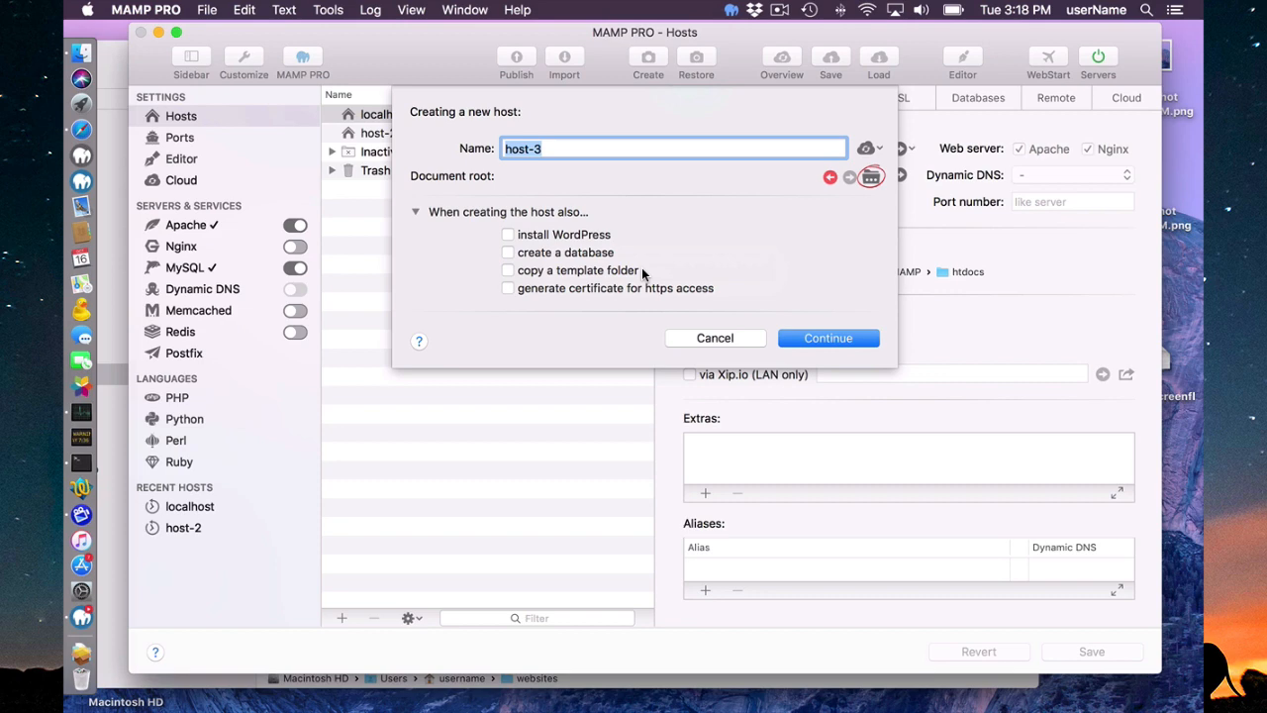
pyautogui.moveTo(636, 314)
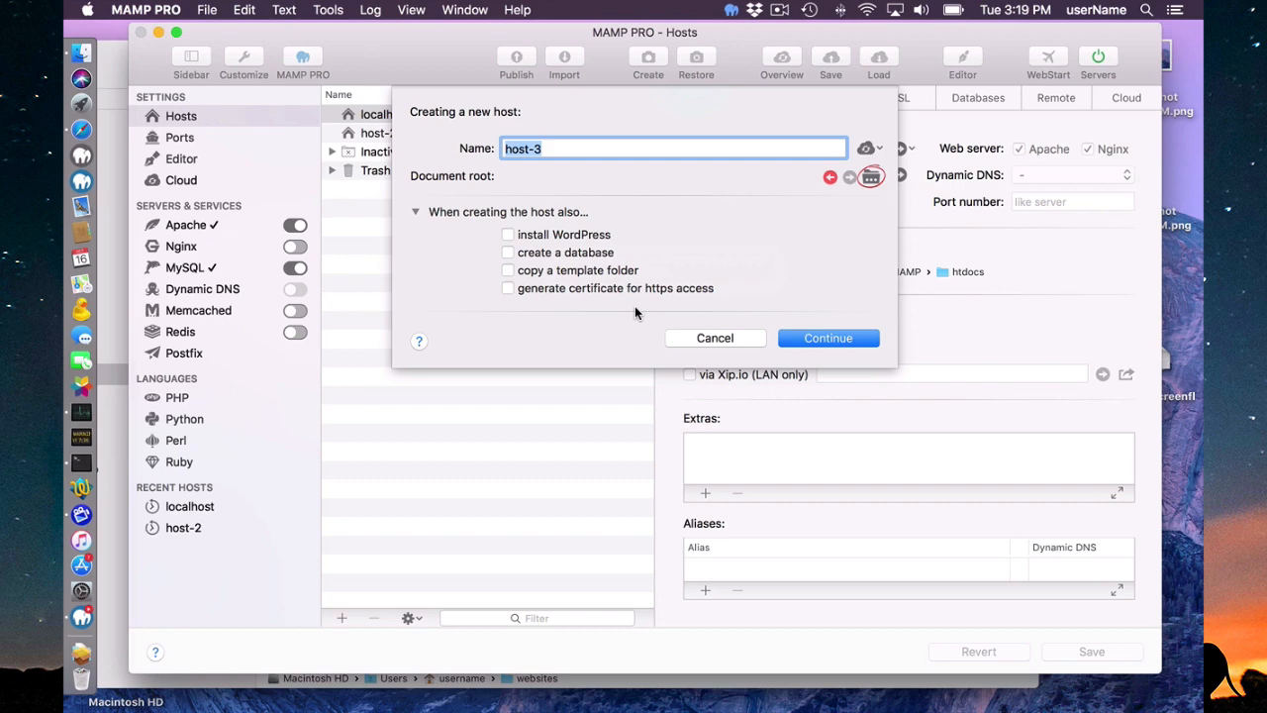
pyautogui.moveTo(714, 338)
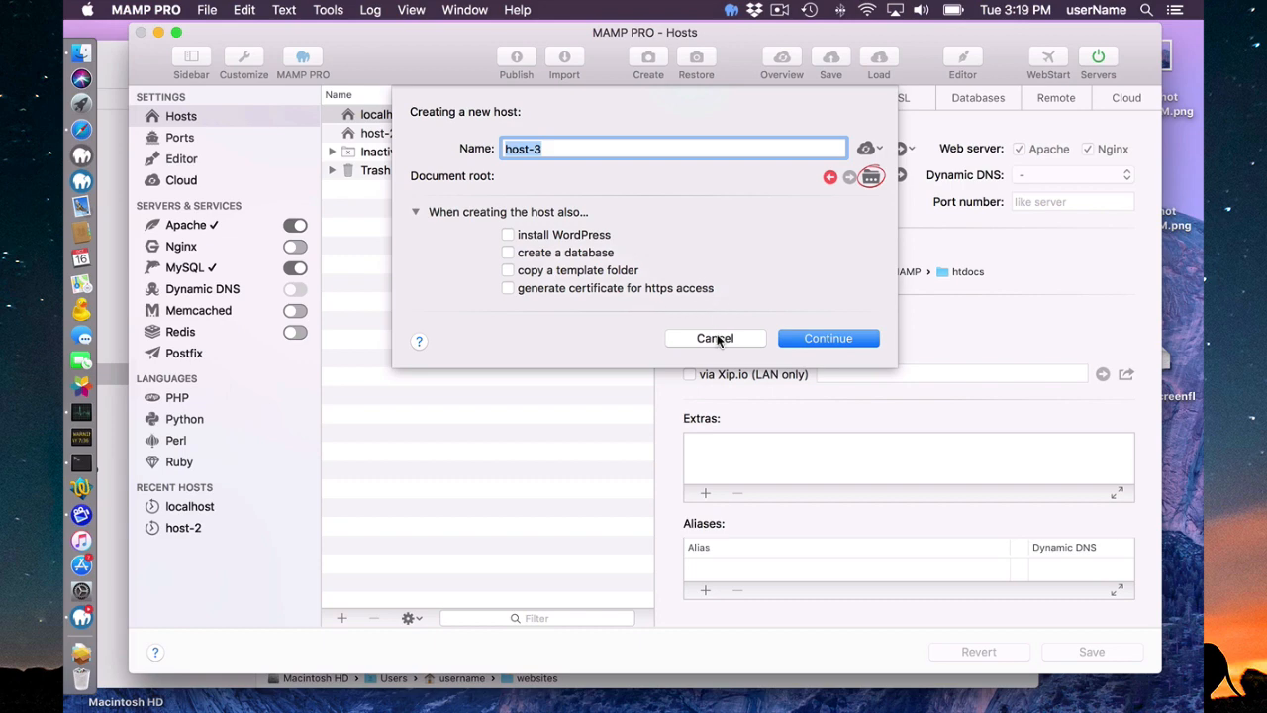
pyautogui.click(715, 337)
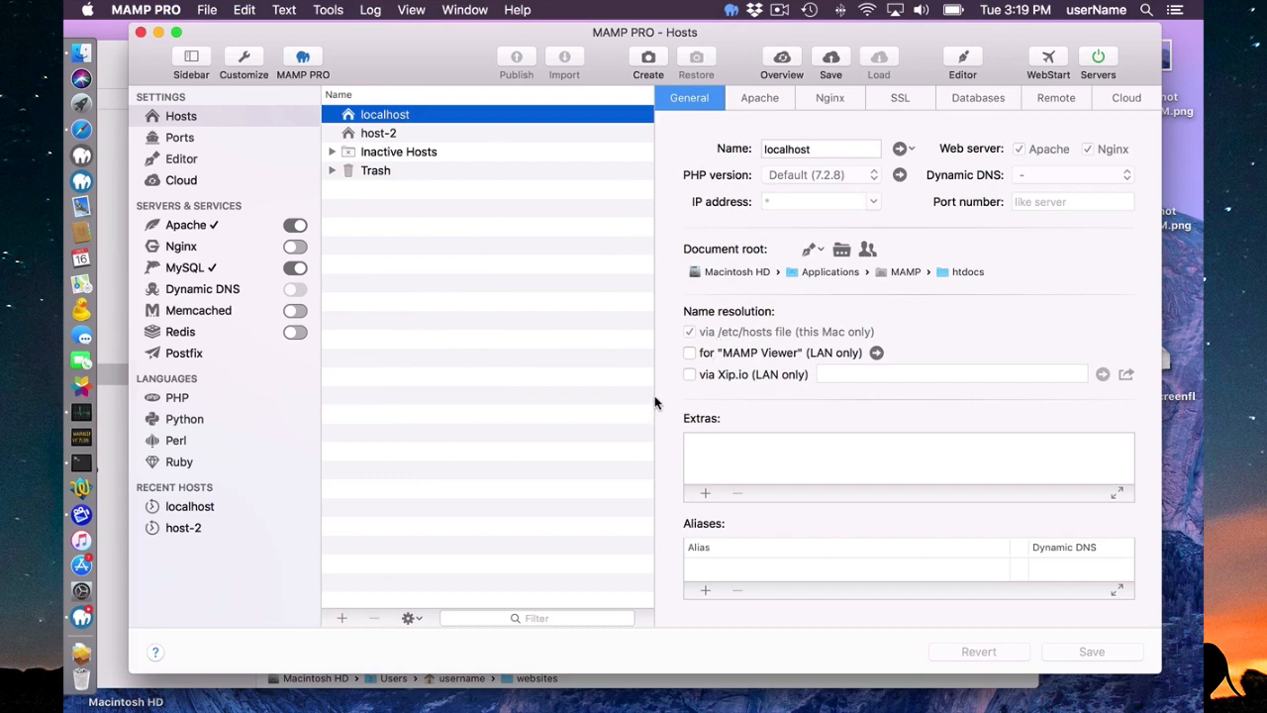
pyautogui.moveTo(396, 133)
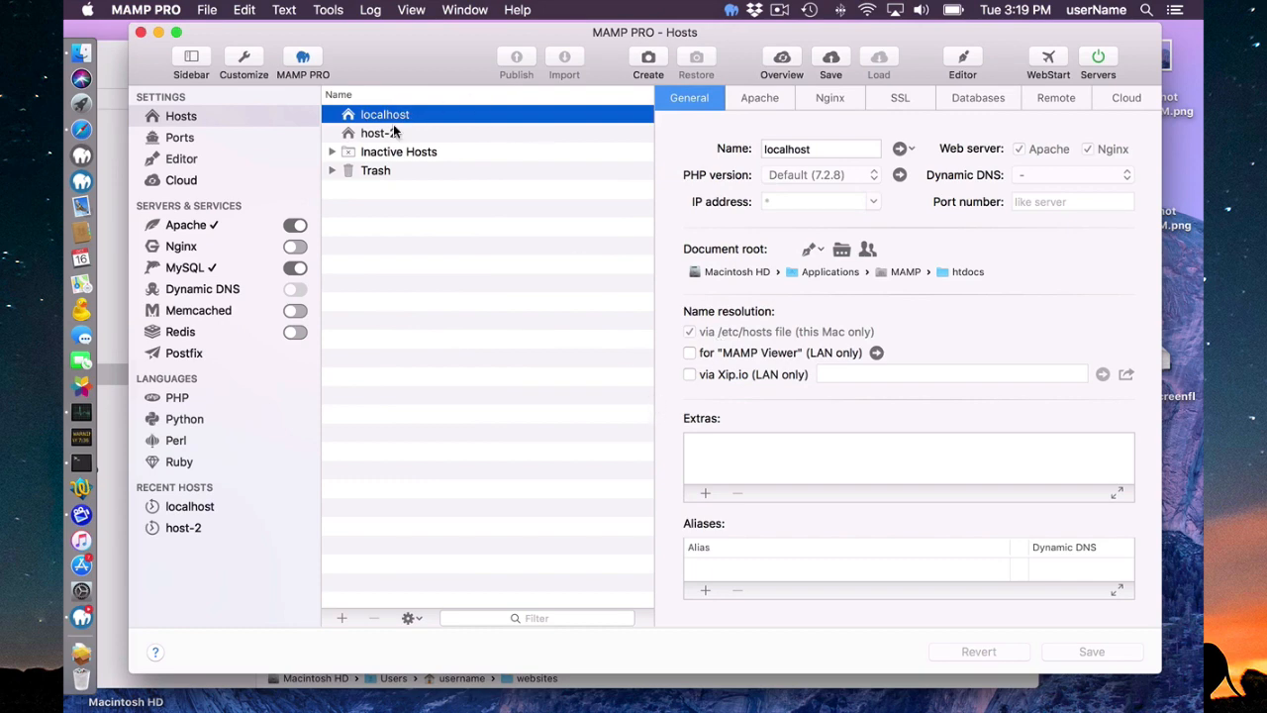
pyautogui.click(378, 133)
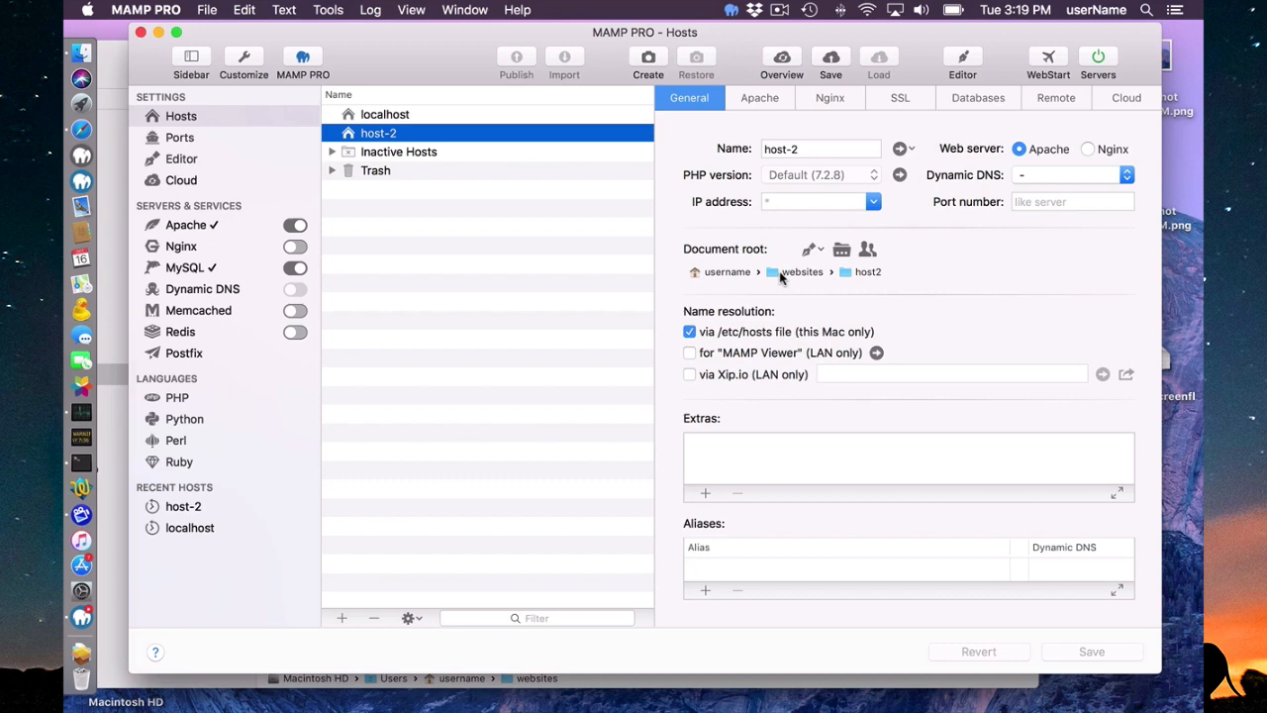
pyautogui.moveTo(830, 279)
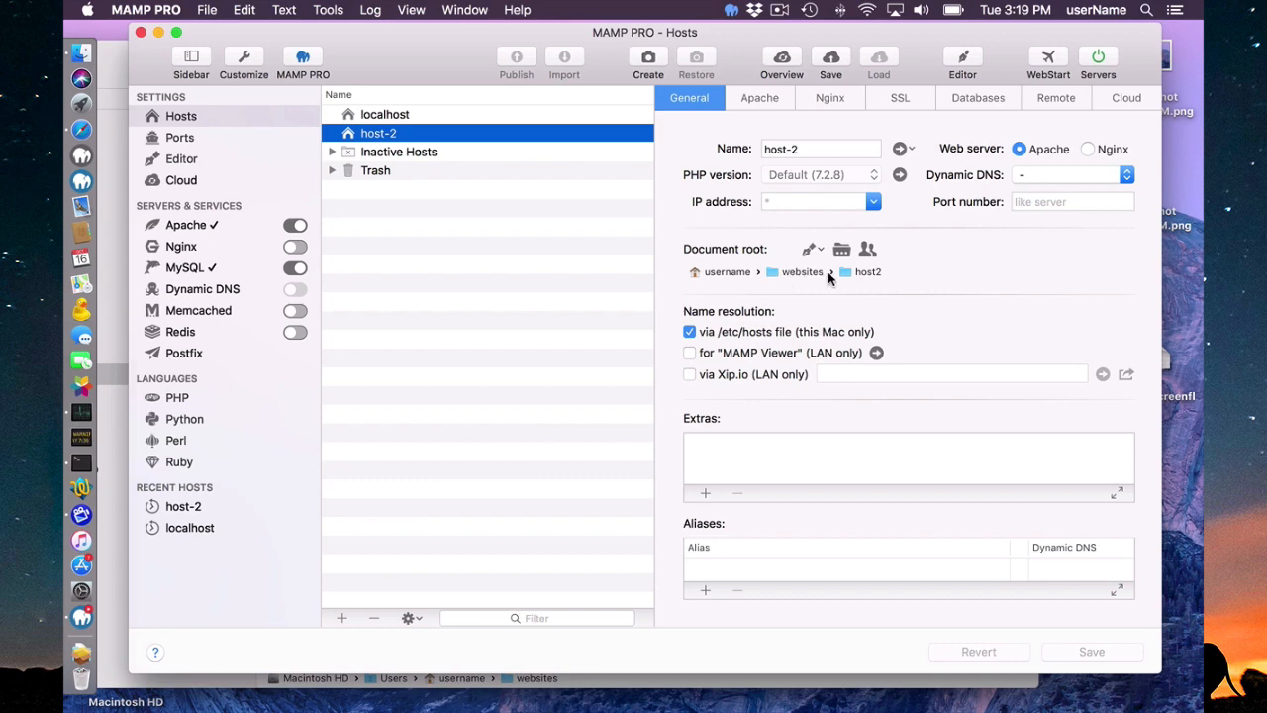
pyautogui.moveTo(869, 282)
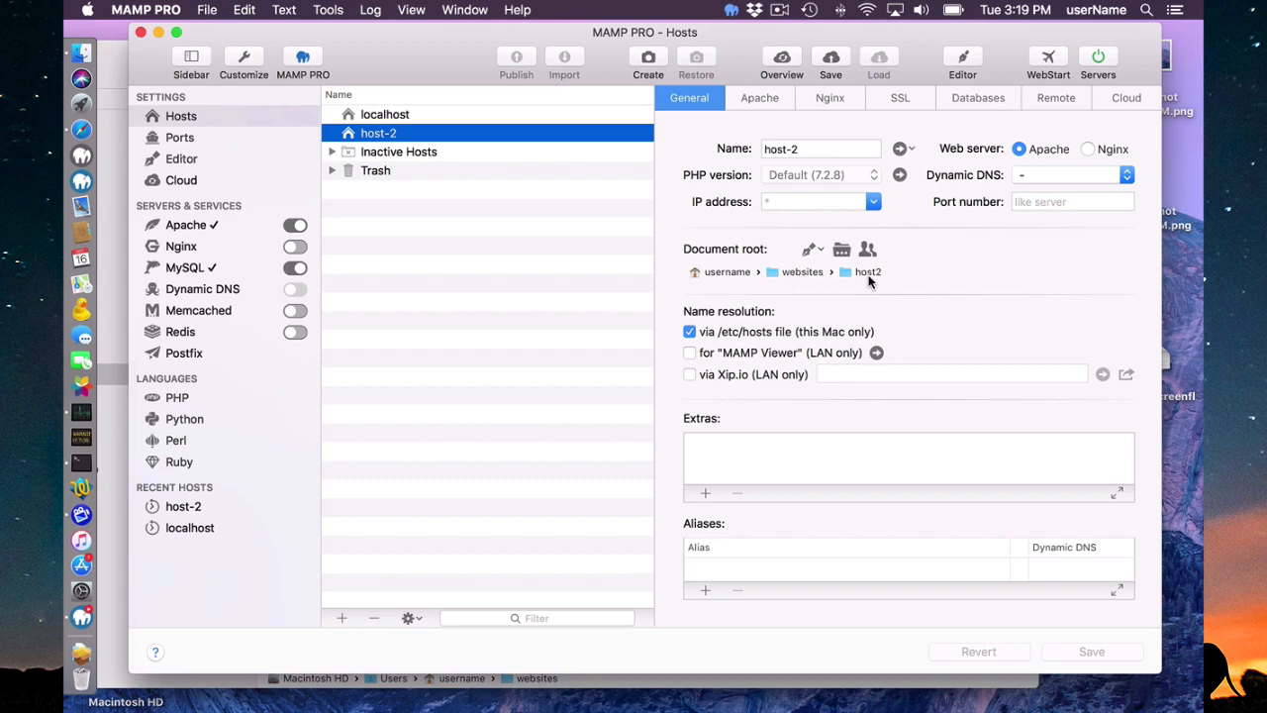
pyautogui.moveTo(447, 200)
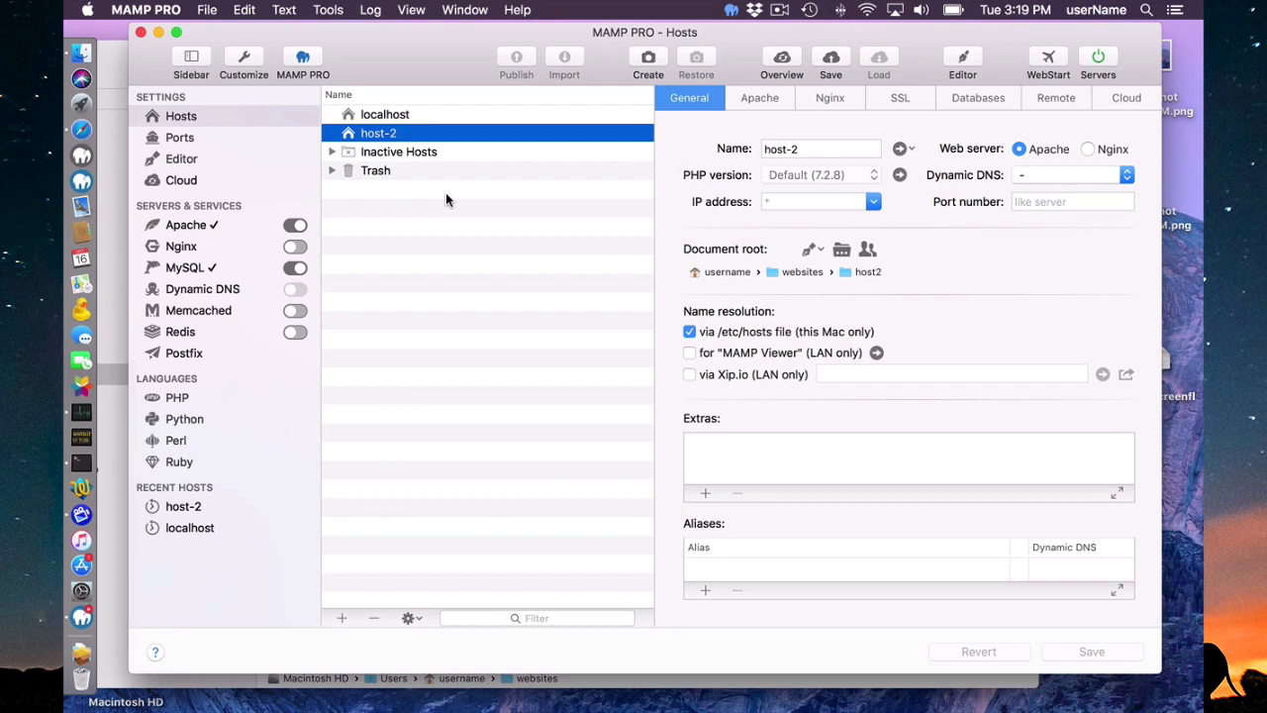
pyautogui.click(385, 114)
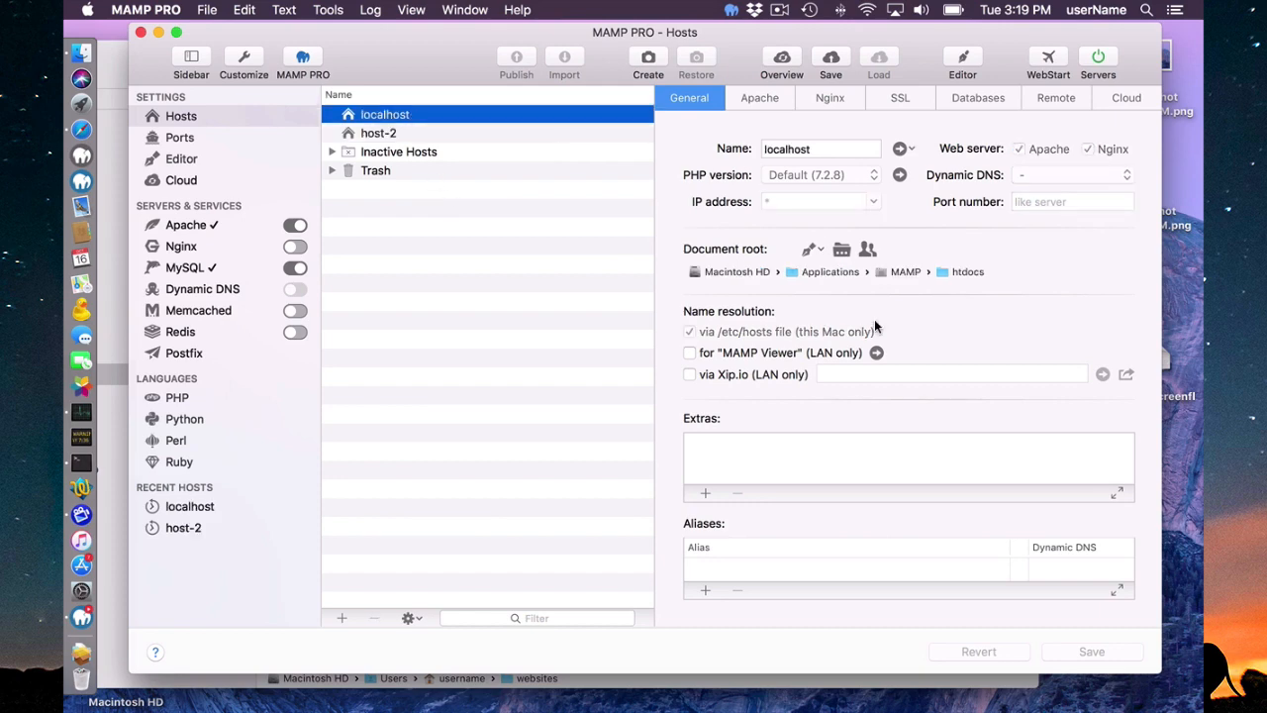
pyautogui.moveTo(972, 277)
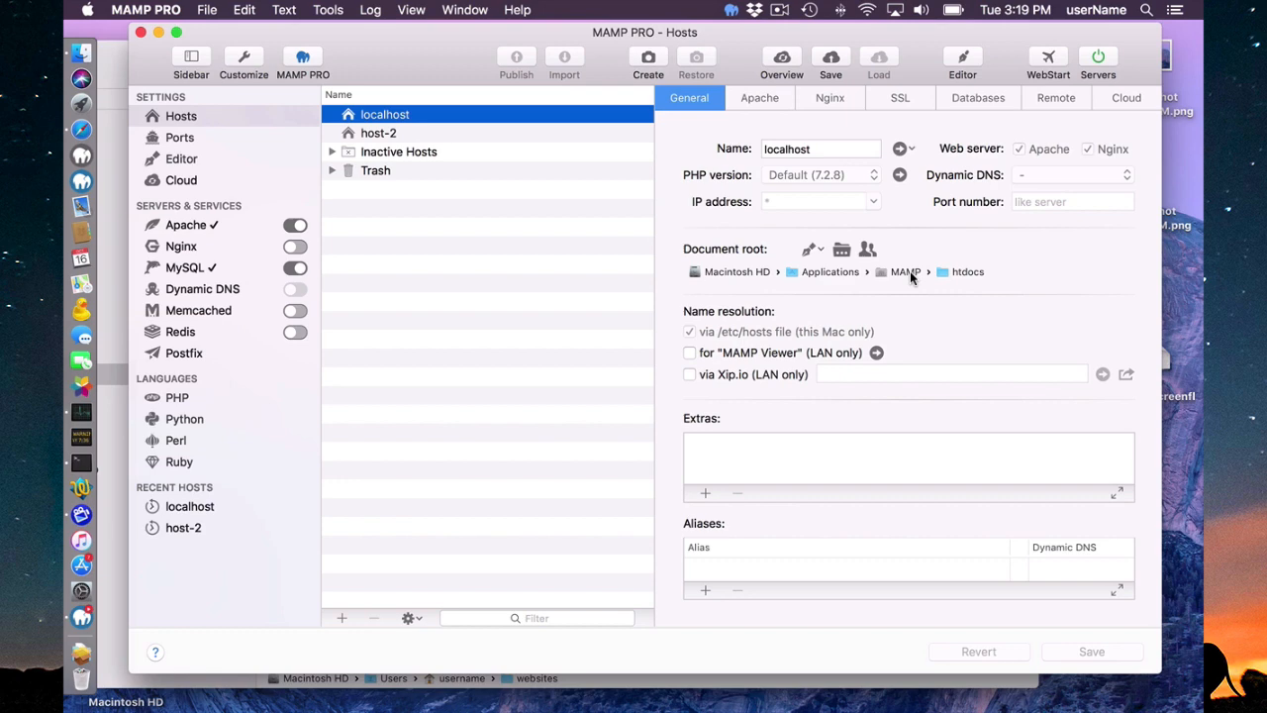
pyautogui.moveTo(556, 201)
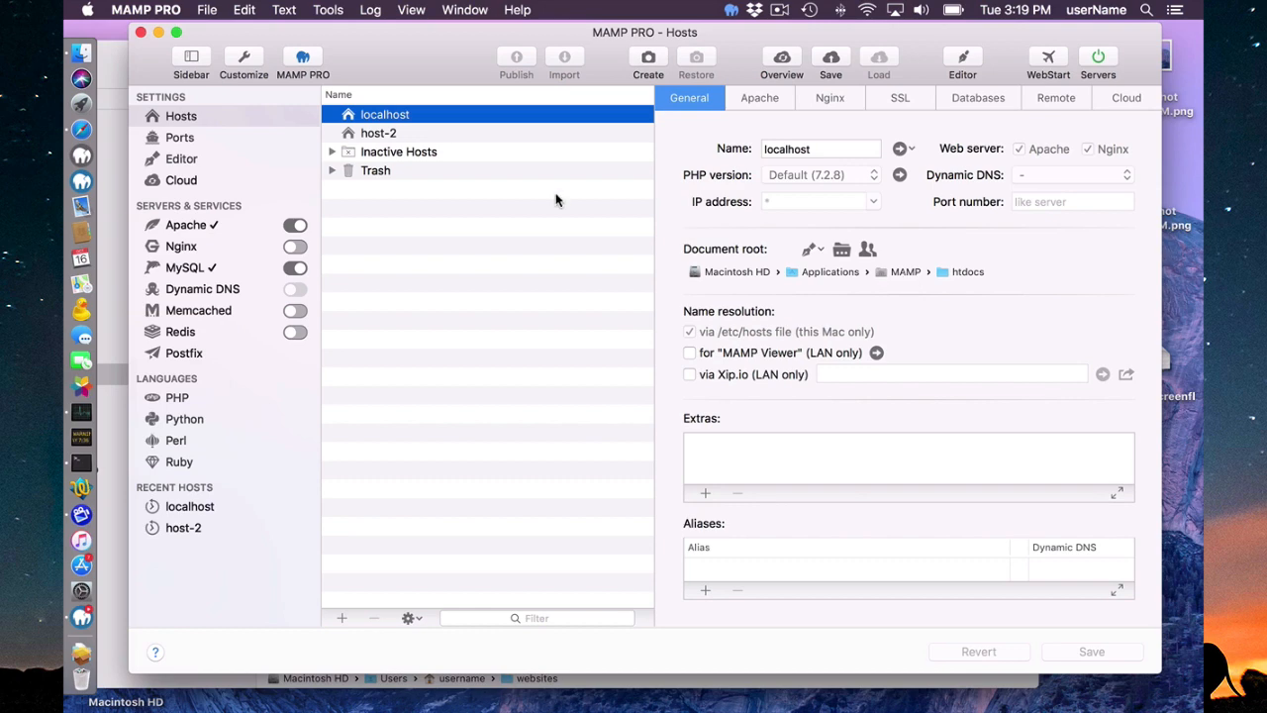
pyautogui.moveTo(807, 276)
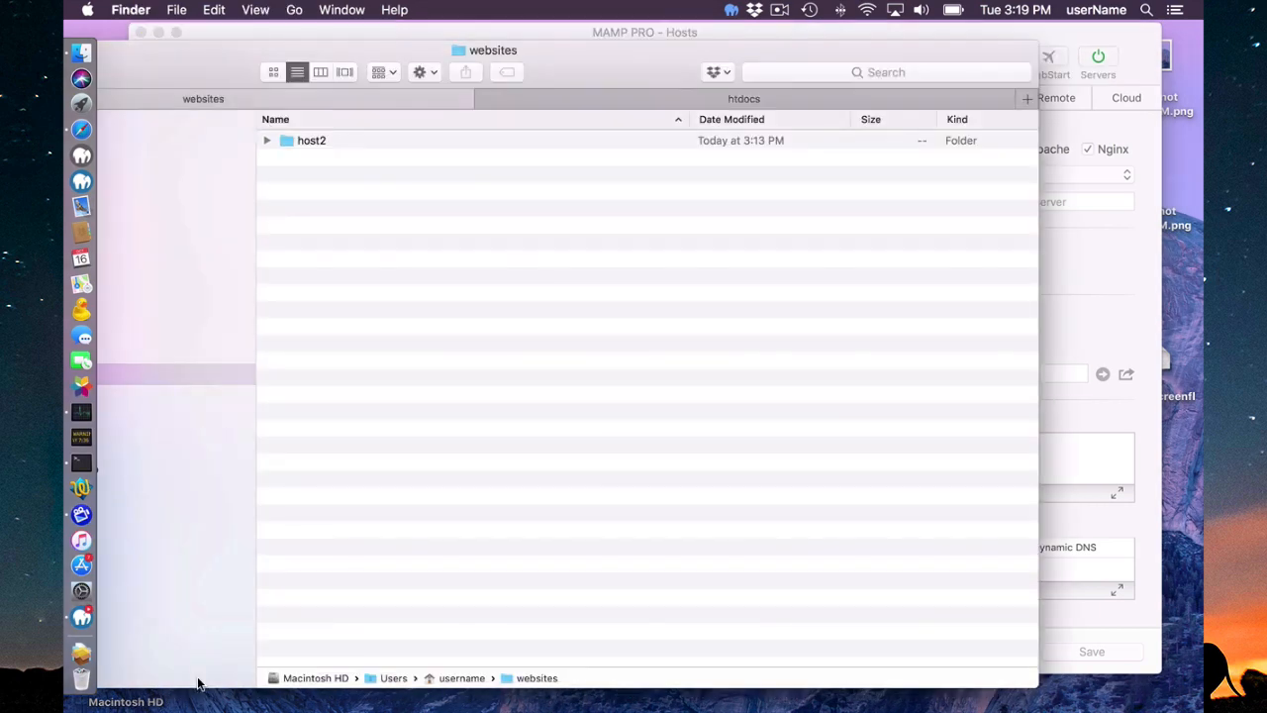
pyautogui.moveTo(386, 220)
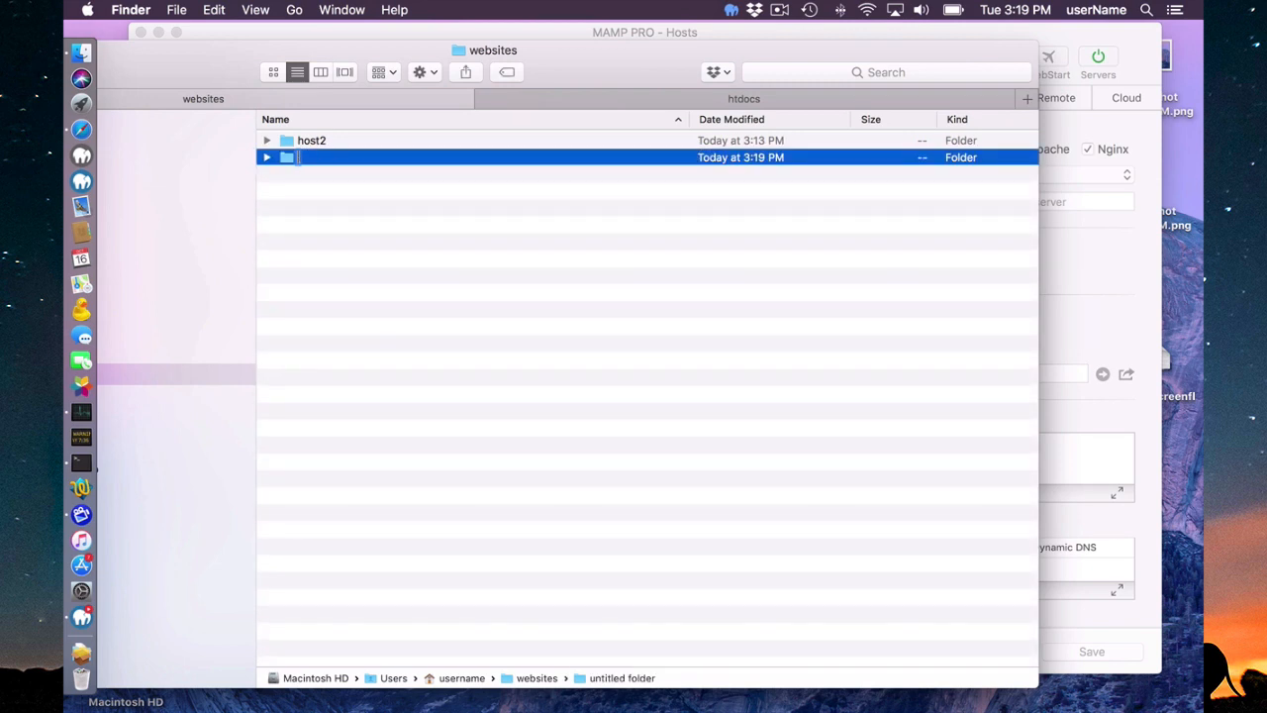
# Name the new folder in websites 'htdocs'.
pyautogui.write('htdocs')
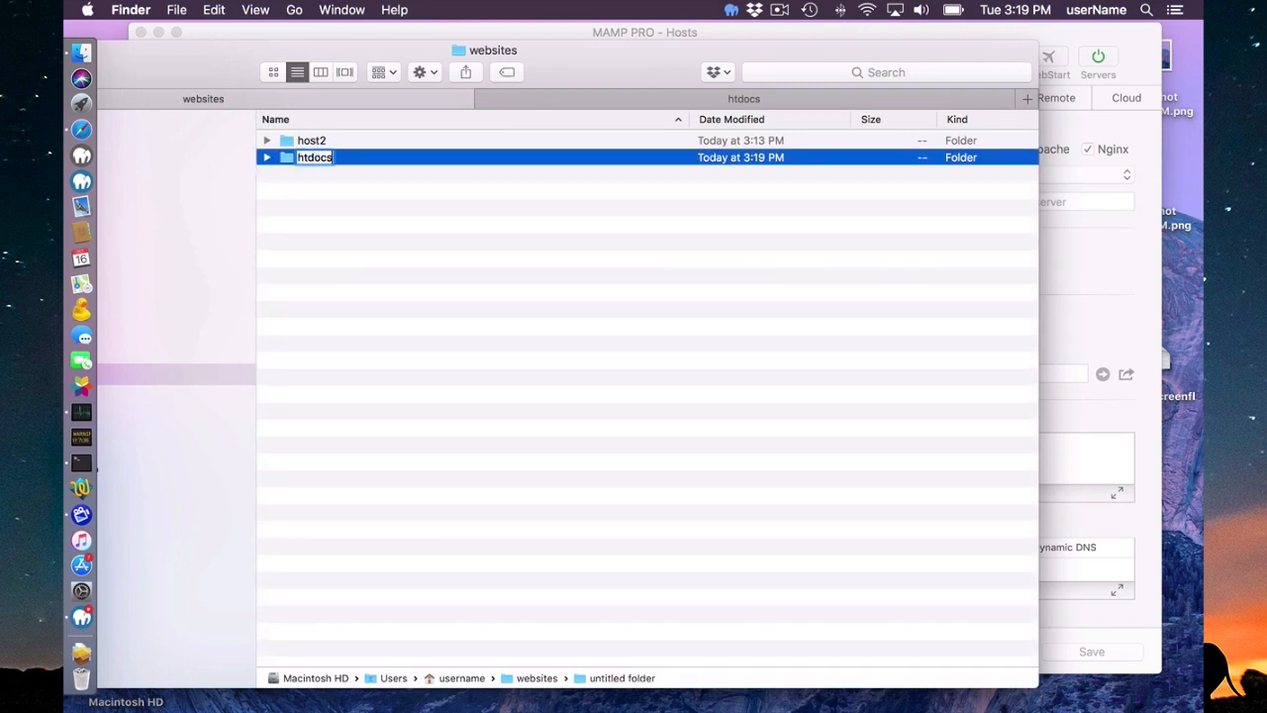
pyautogui.press('Return')
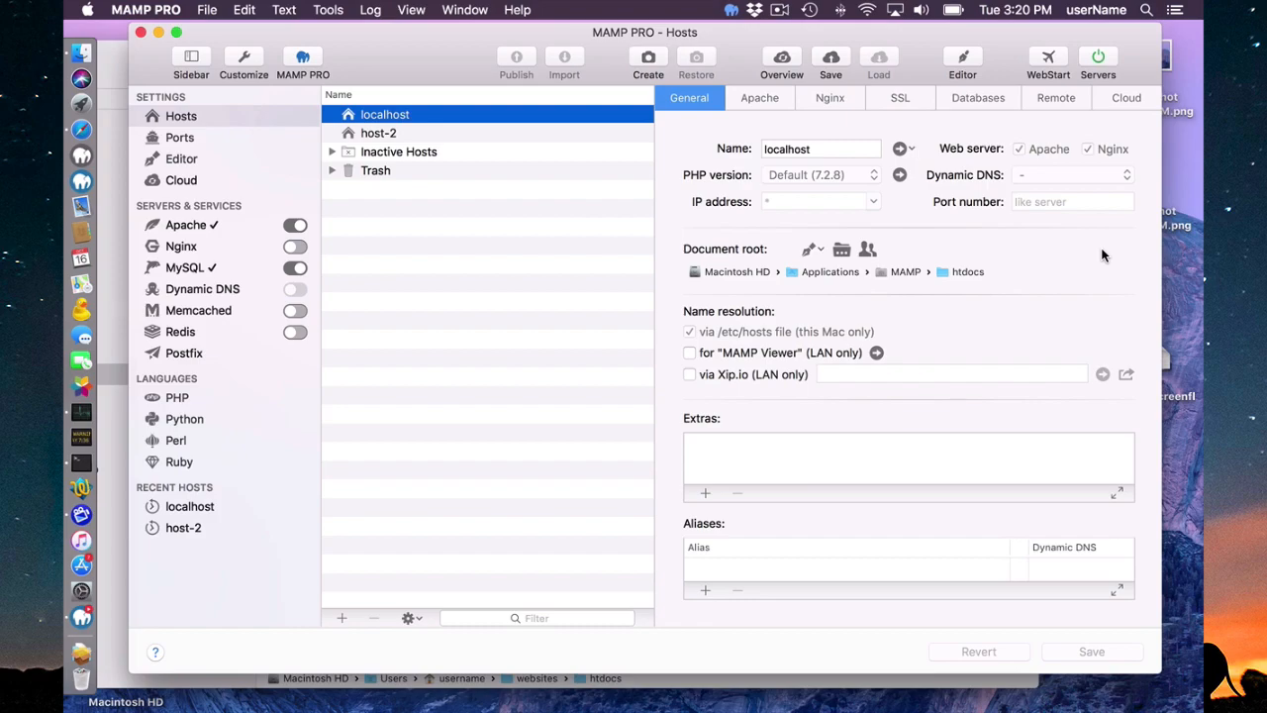
pyautogui.moveTo(846, 335)
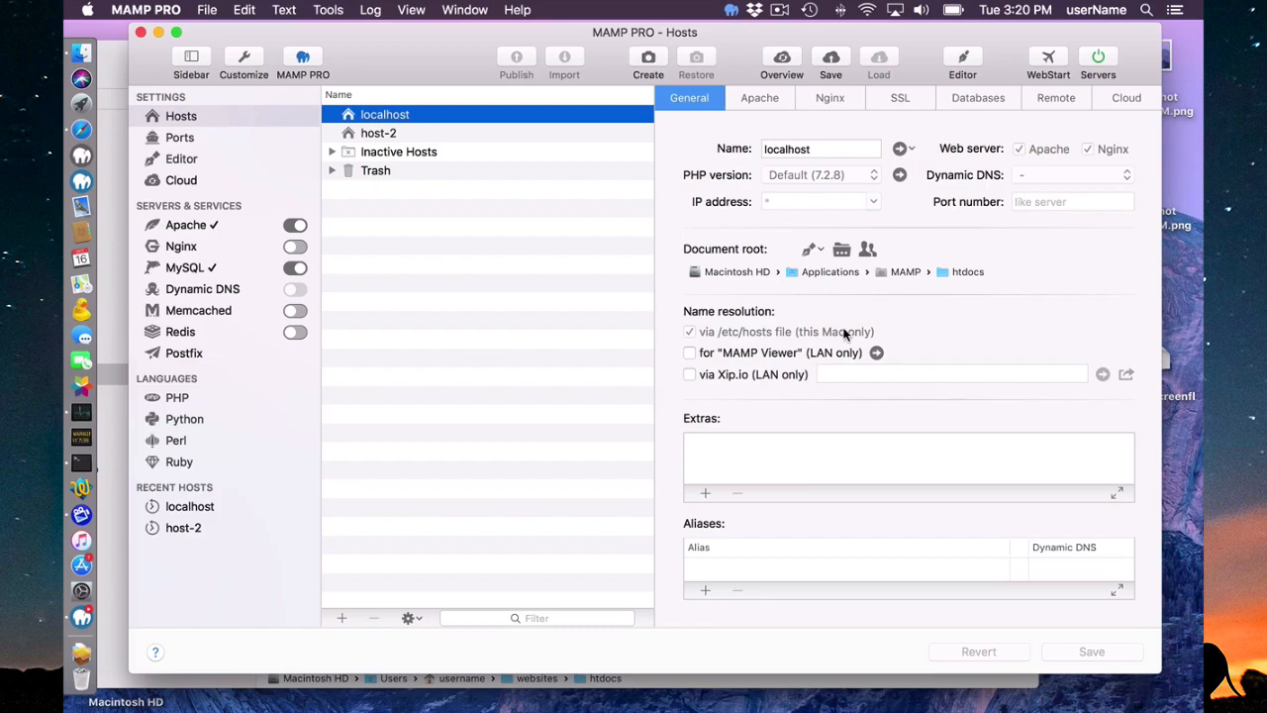